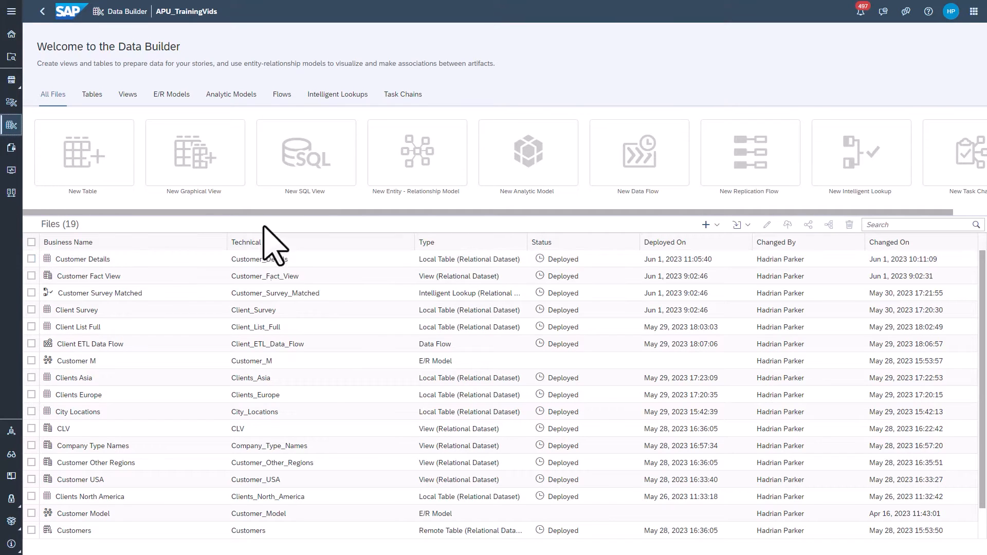
Start a new graphical view and list the repository's tables.
{"action": "left_click", "coordinate": [194, 154]}
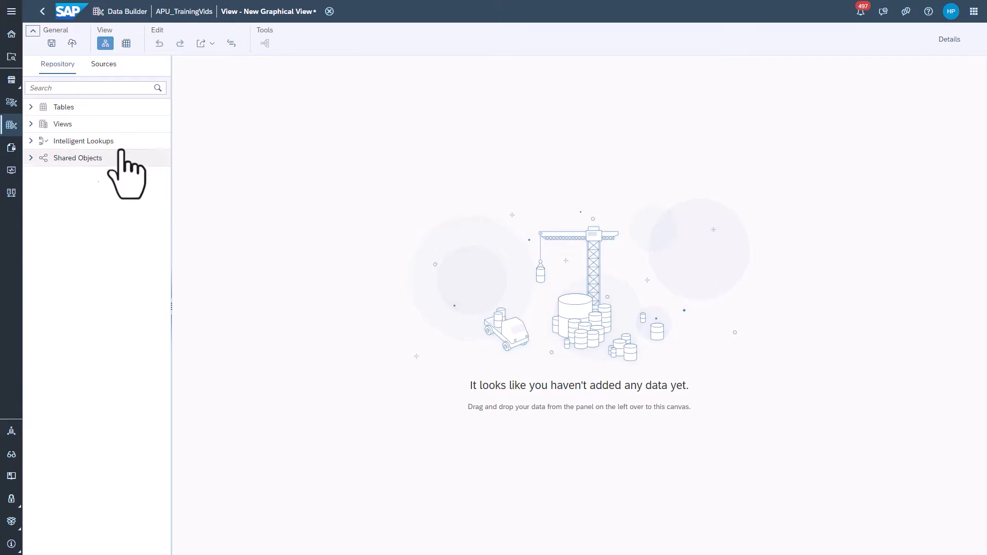
{"action": "left_click", "coordinate": [63, 106]}
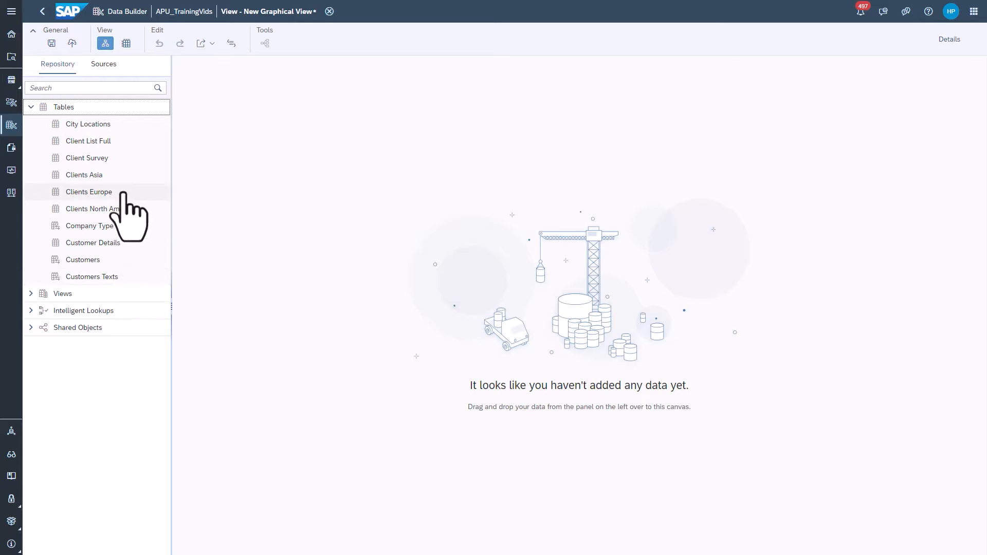
Add the Customer Details table to the canvas as the view's source.
{"action": "left_click_drag", "start_coordinate": [93, 243], "coordinate": [579, 313]}
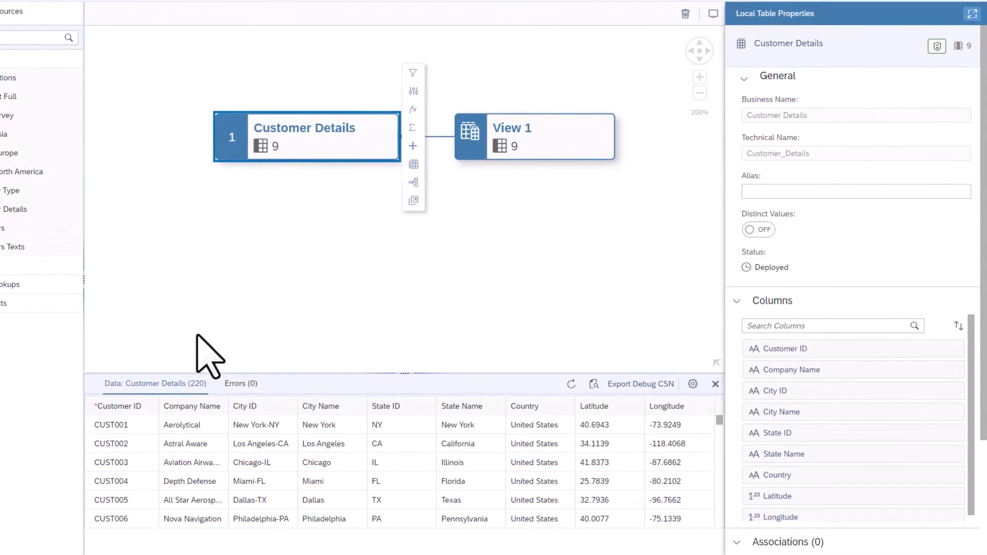
{"action": "mouse_move", "coordinate": [204, 492]}
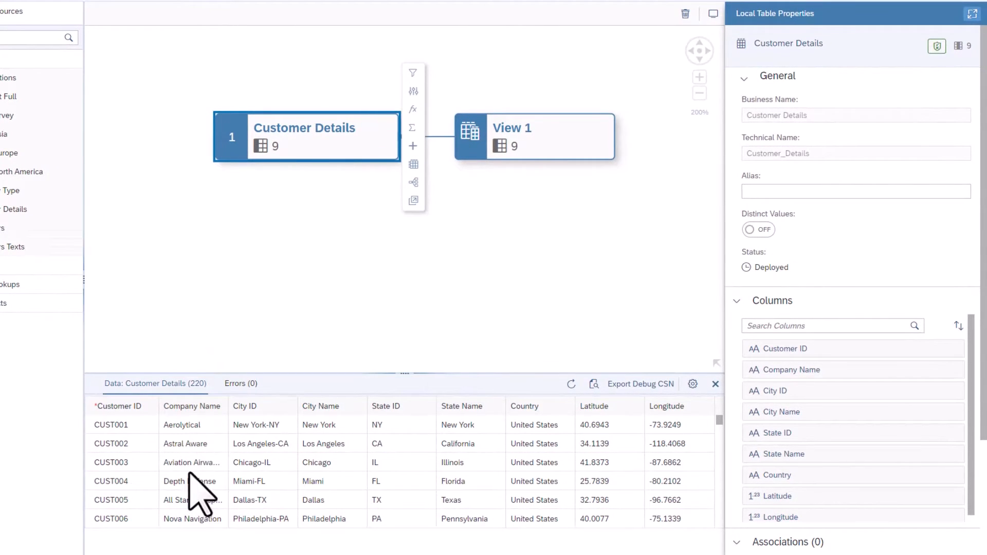
{"action": "mouse_move", "coordinate": [273, 444]}
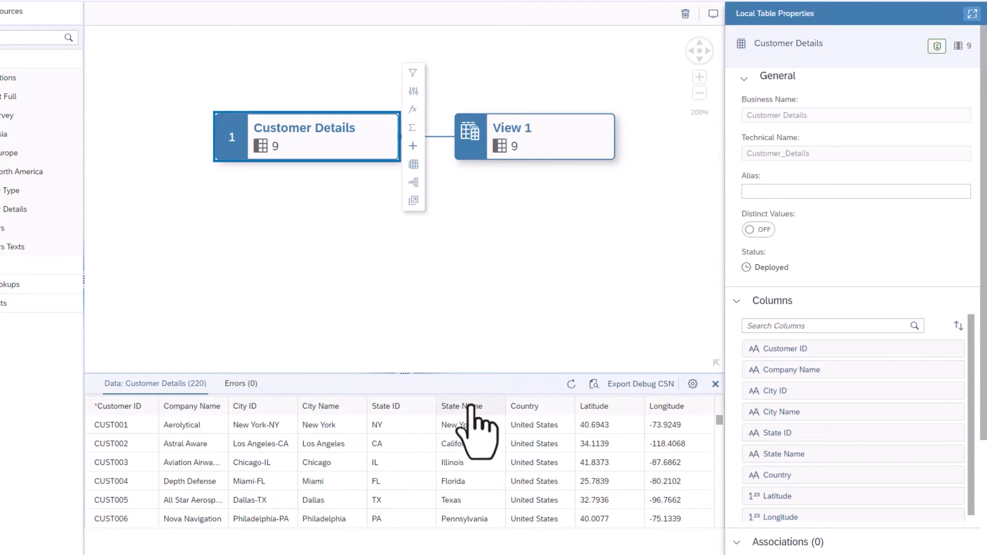
{"action": "mouse_move", "coordinate": [620, 438]}
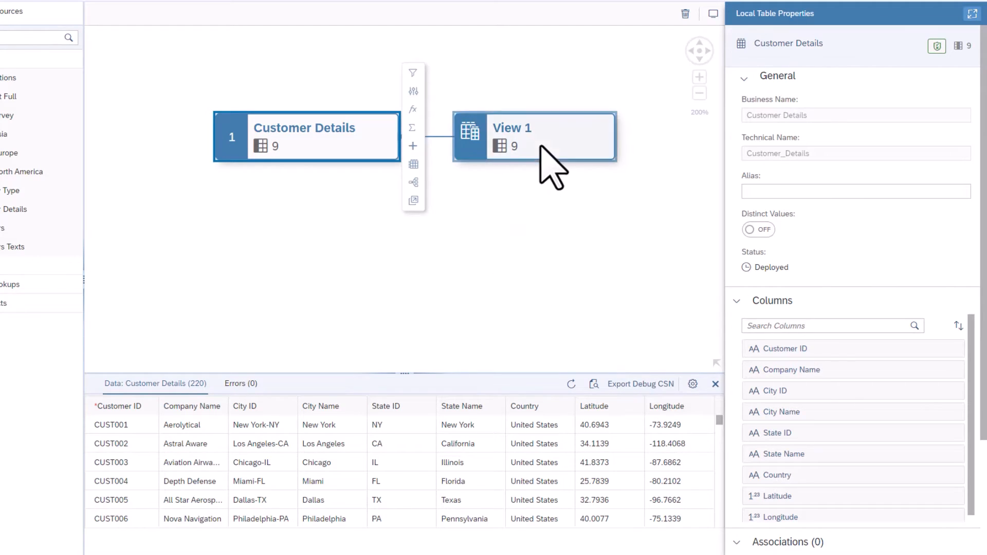
Name the output view 'Customer Geo Details' and set its semantic usage to Dimension.
{"action": "left_click", "coordinate": [511, 137]}
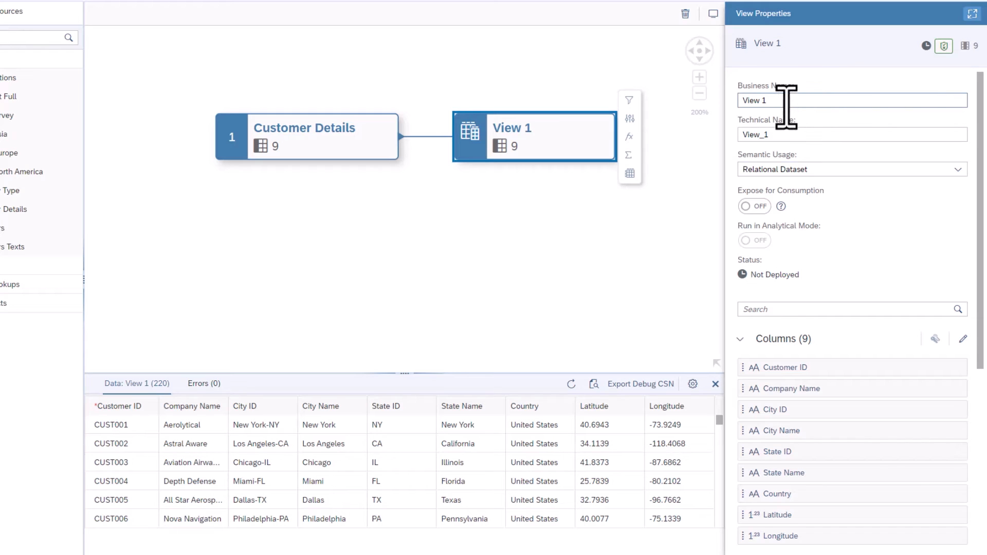
{"action": "left_click", "coordinate": [812, 100]}
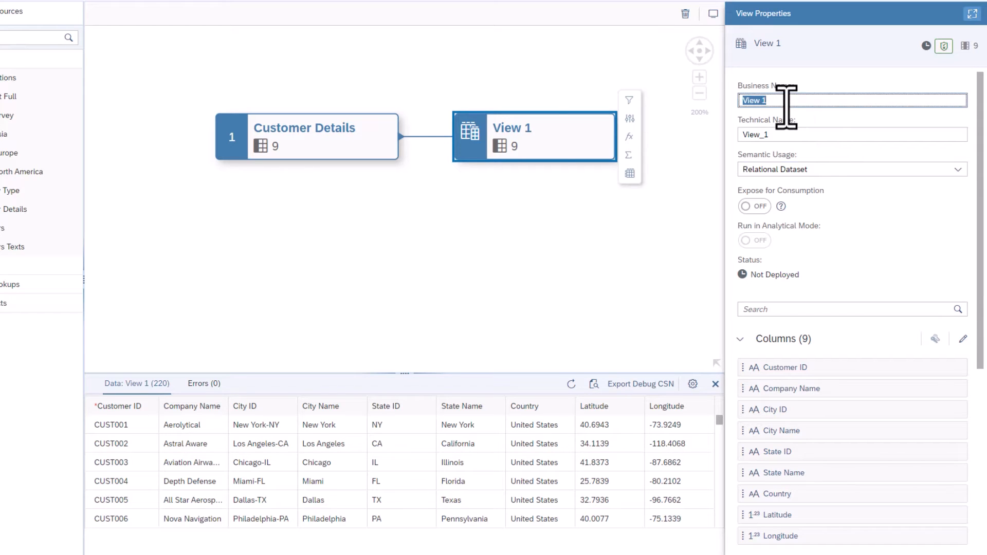
{"action": "type", "text": "Customer Geo Details"}
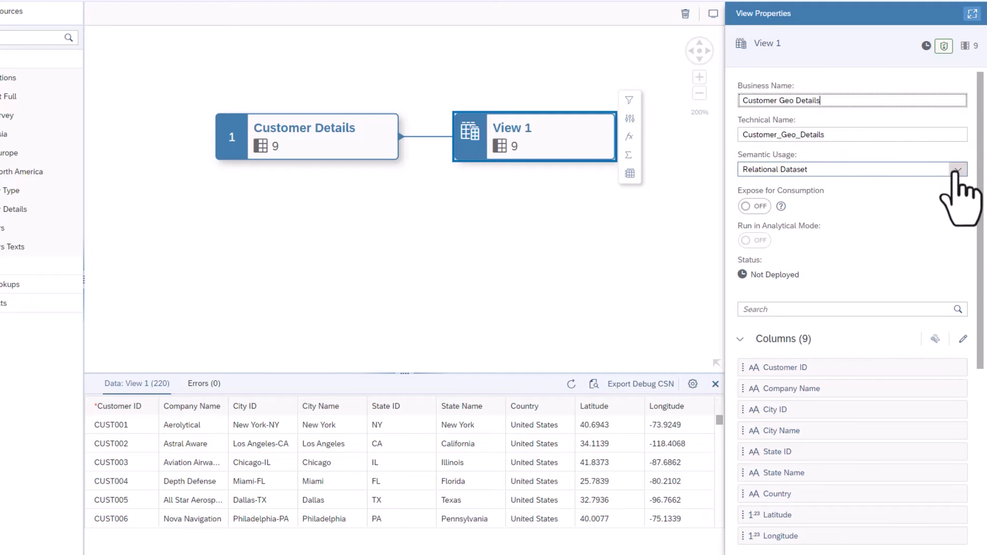
{"action": "left_click", "coordinate": [955, 168]}
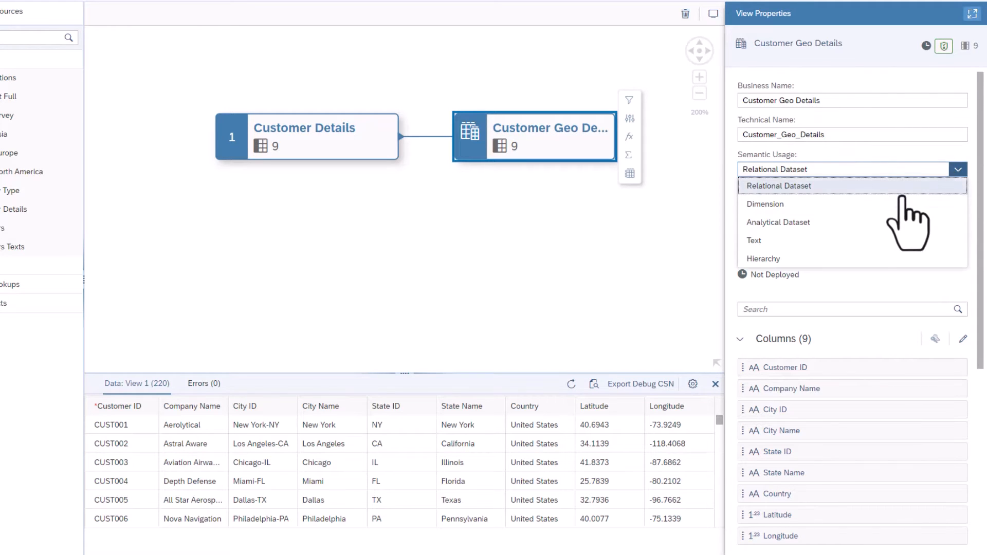
{"action": "left_click", "coordinate": [764, 204]}
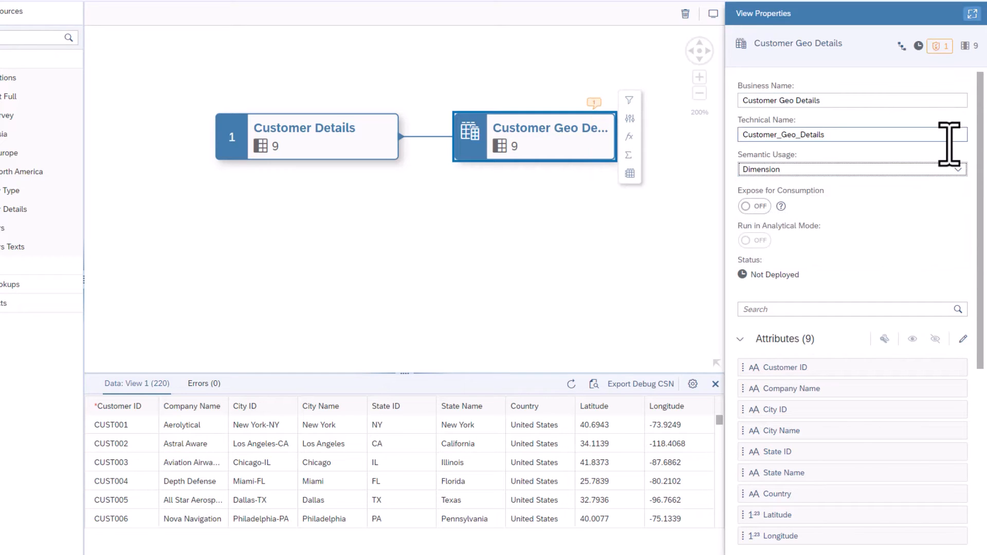
{"action": "mouse_move", "coordinate": [946, 132]}
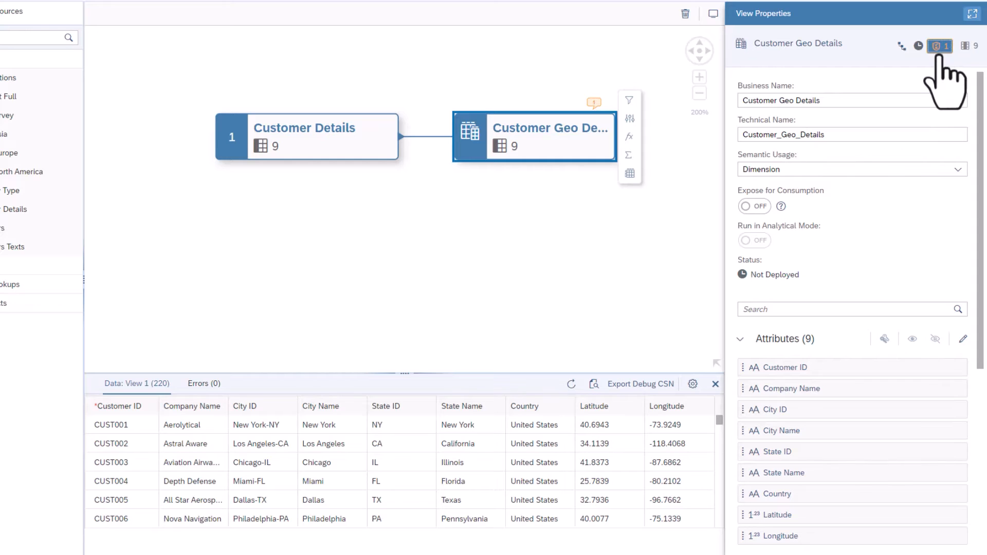
{"action": "left_click", "coordinate": [940, 46]}
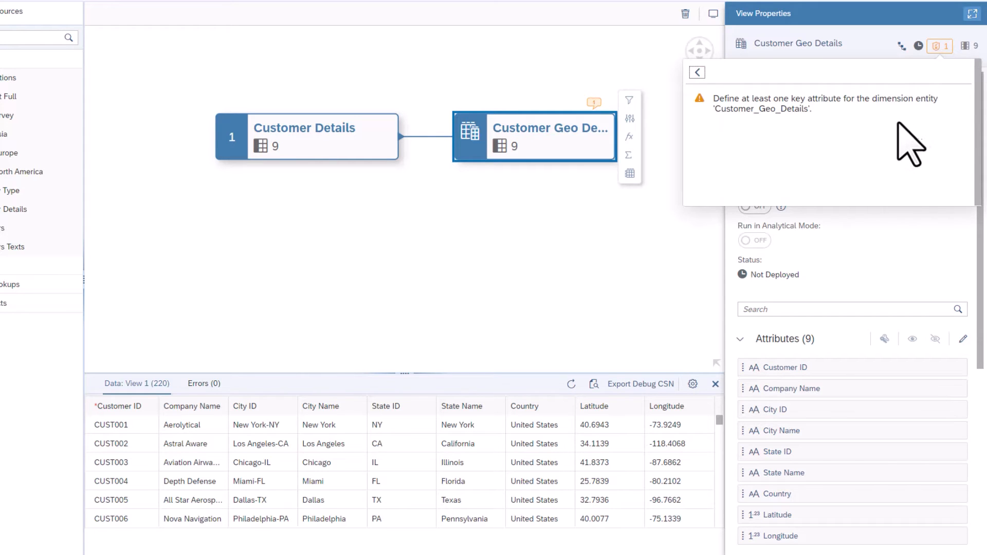
{"action": "mouse_move", "coordinate": [929, 227]}
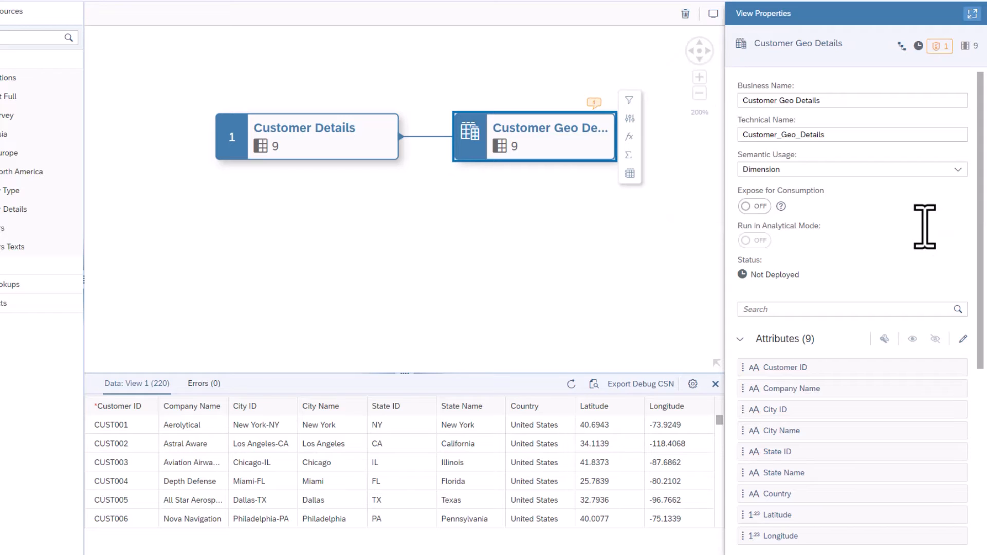
{"action": "scroll", "scroll_direction": "down", "scroll_amount": 3}
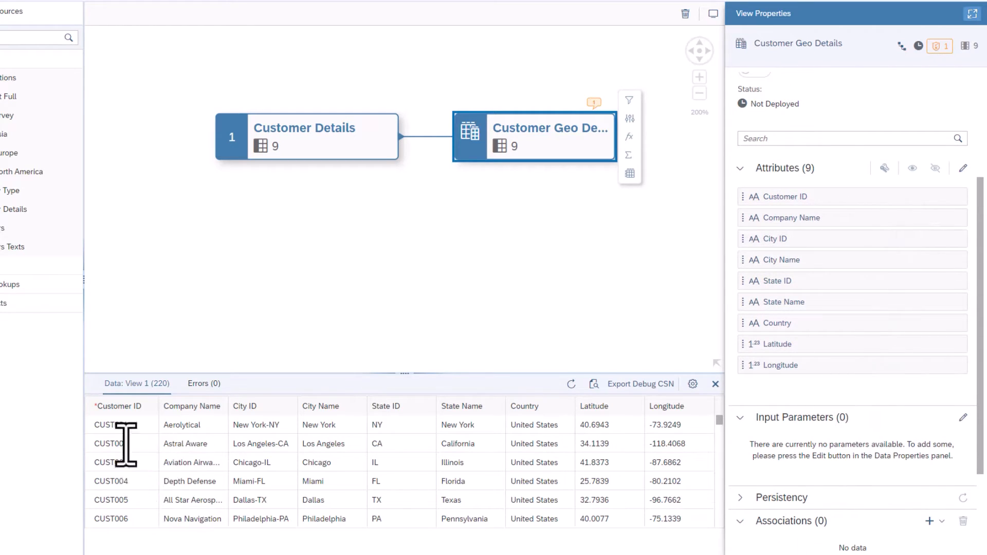
{"action": "mouse_move", "coordinate": [141, 501]}
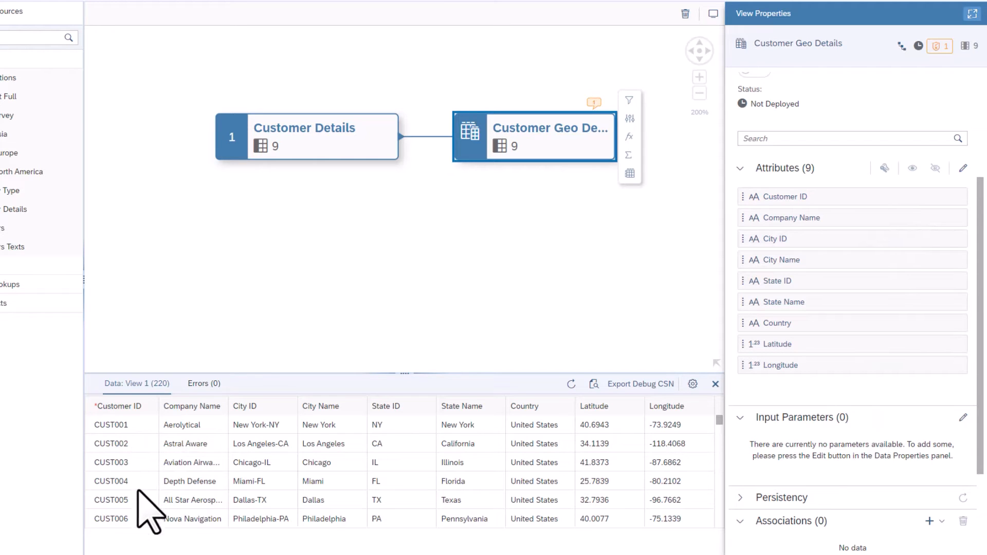
{"action": "mouse_move", "coordinate": [531, 494]}
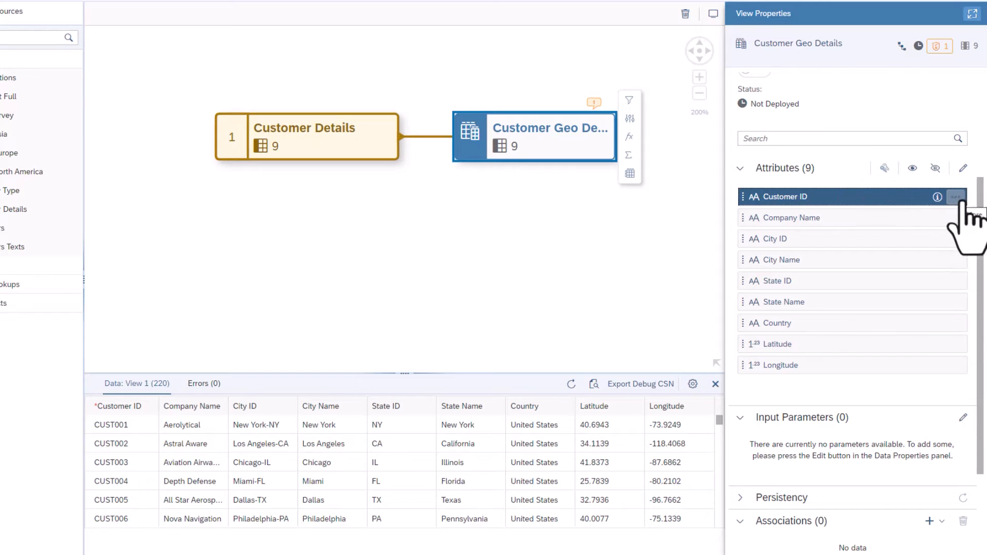
Set Customer ID as the key attribute of the dimension.
{"action": "left_click", "coordinate": [955, 197]}
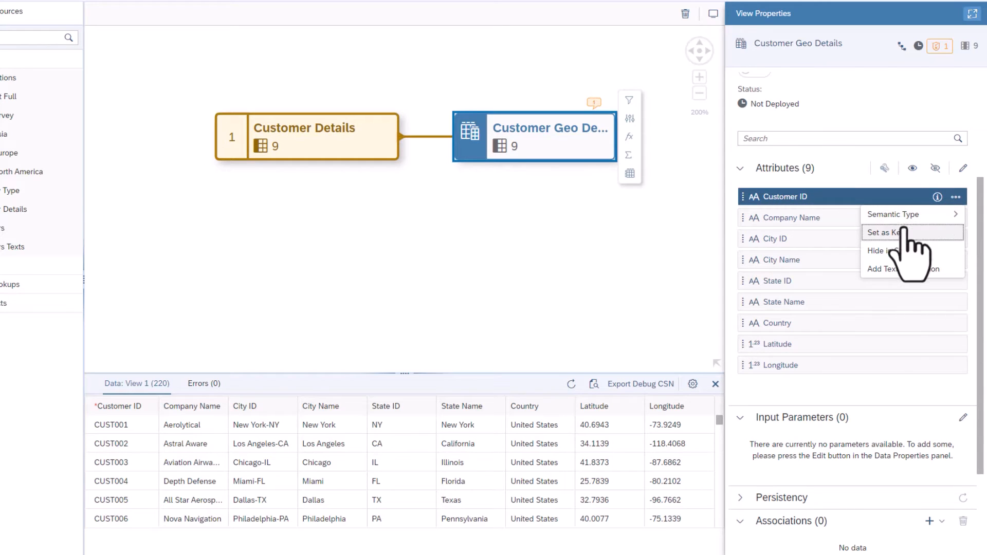
{"action": "left_click", "coordinate": [888, 233]}
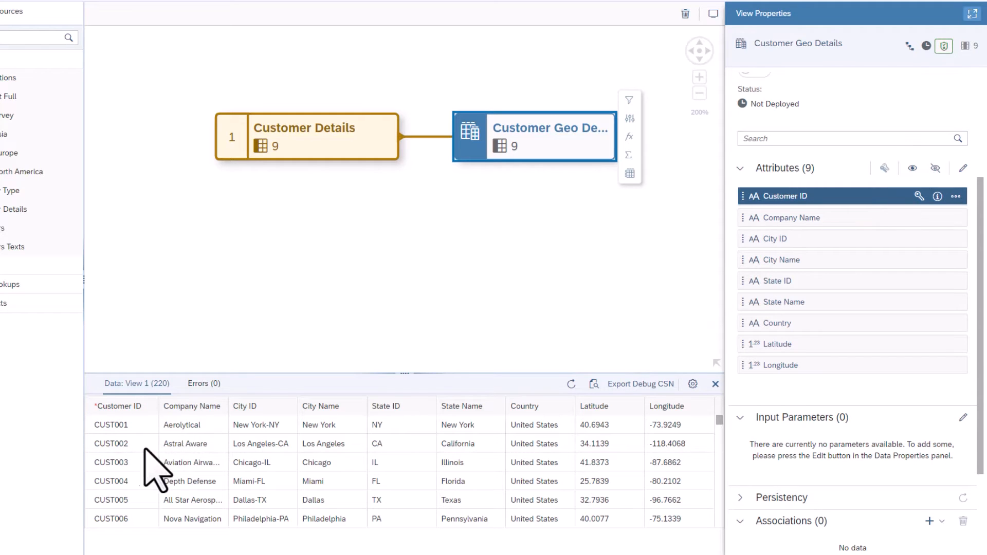
{"action": "mouse_move", "coordinate": [338, 430]}
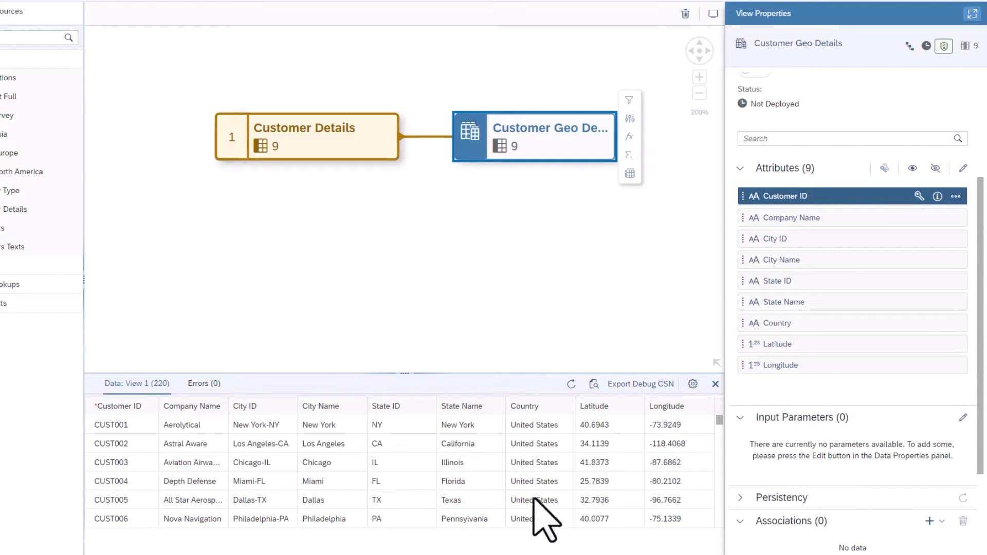
{"action": "scroll", "scroll_direction": "down", "scroll_amount": 3}
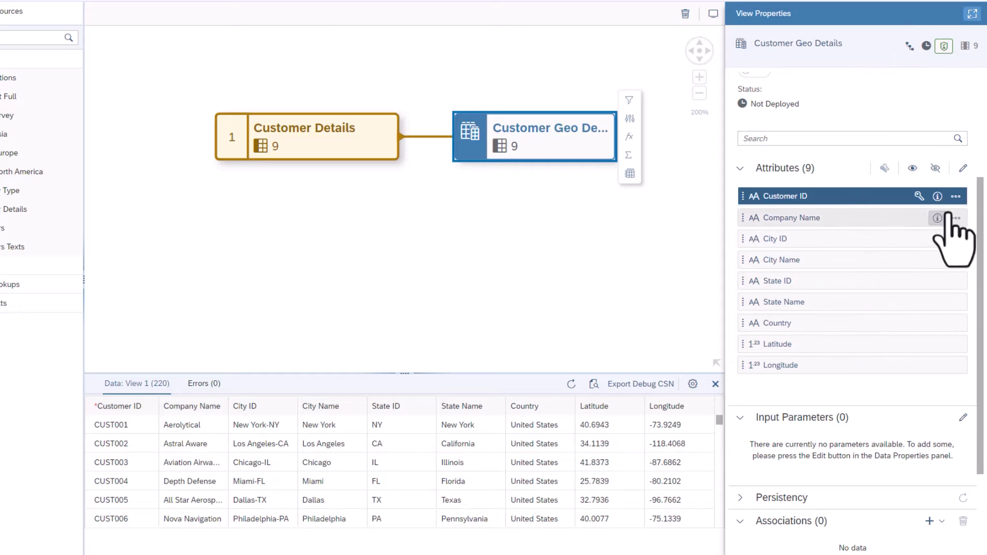
{"action": "mouse_move", "coordinate": [963, 168]}
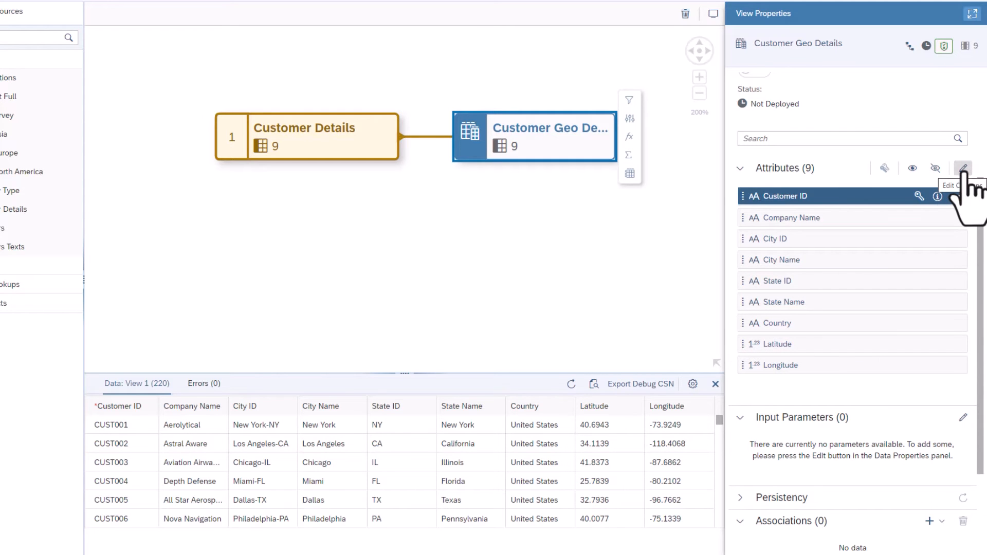
Make Company Name and City Name Text attributes labelling Customer ID and City ID.
{"action": "left_click", "coordinate": [962, 168]}
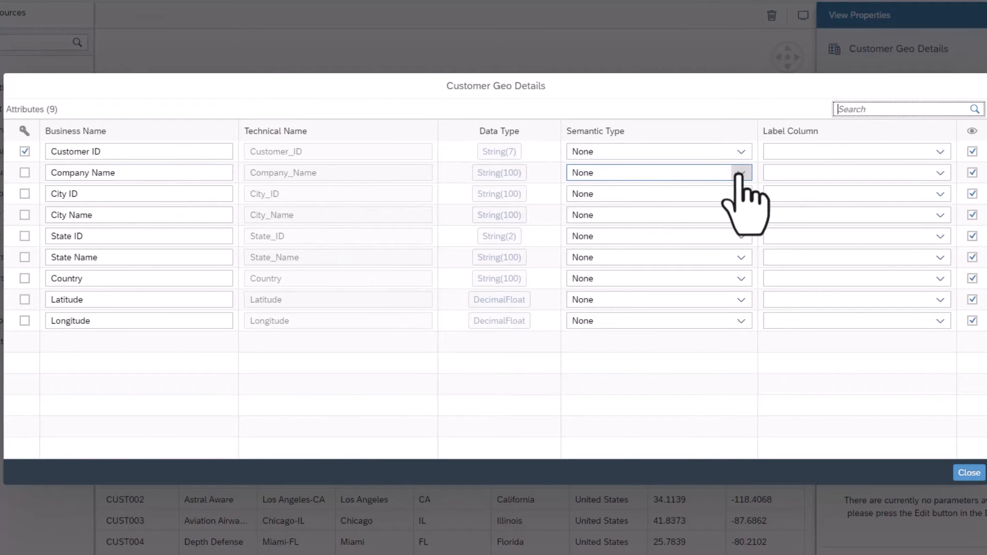
{"action": "left_click", "coordinate": [658, 173]}
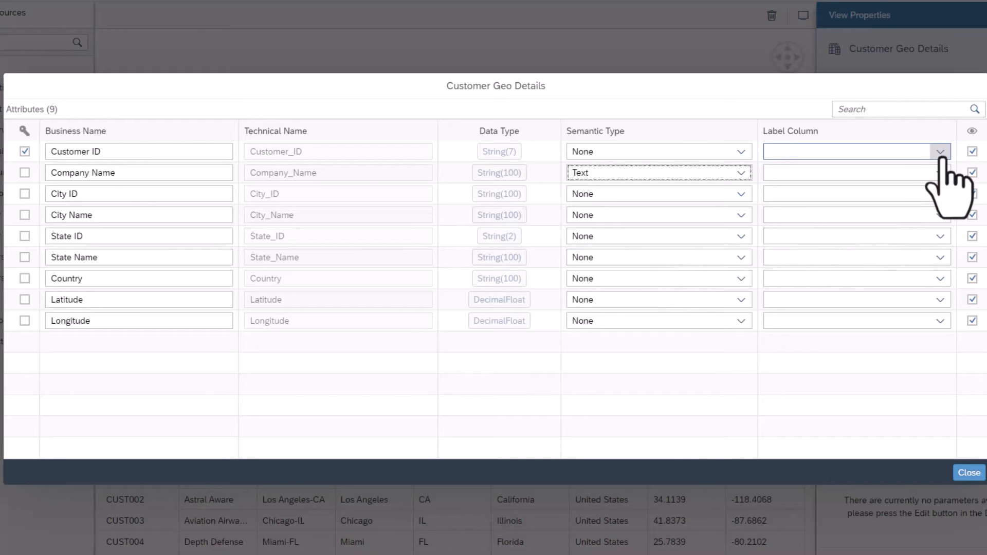
{"action": "left_click", "coordinate": [940, 151]}
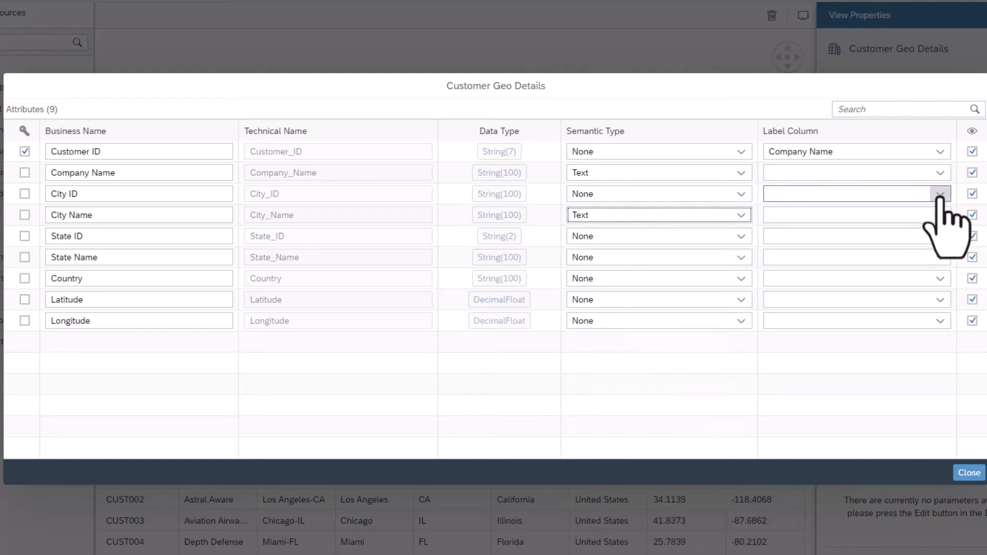
{"action": "left_click", "coordinate": [937, 194]}
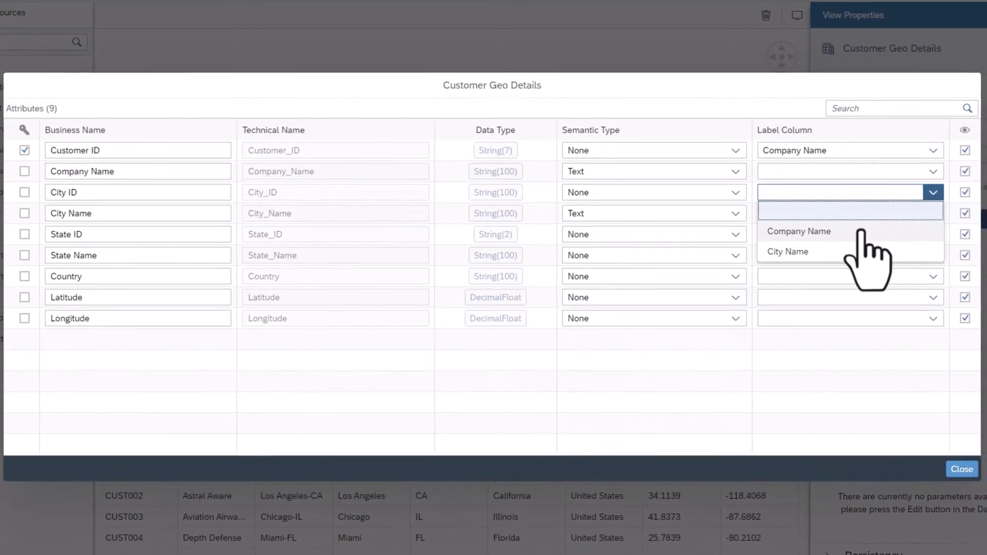
{"action": "left_click", "coordinate": [787, 250]}
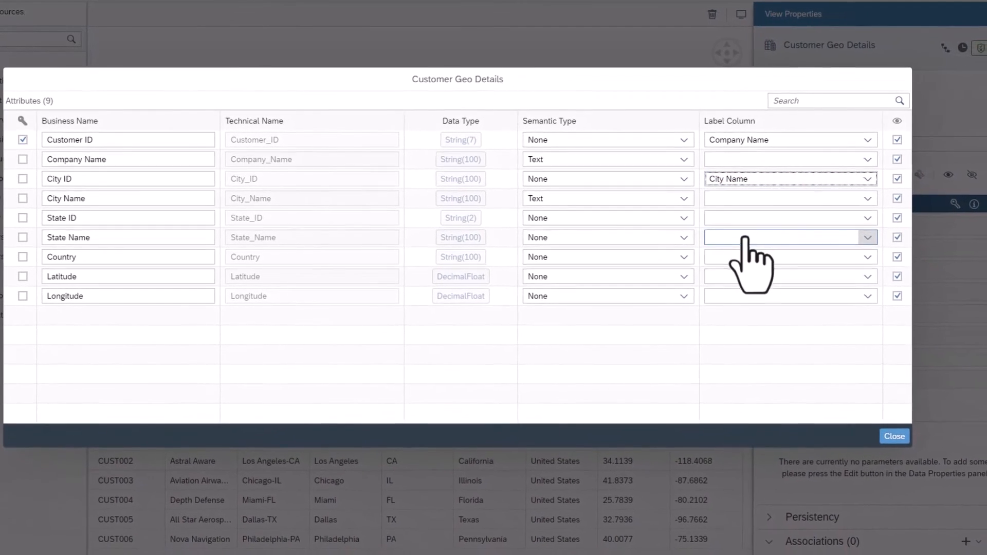
{"action": "left_click", "coordinate": [894, 436]}
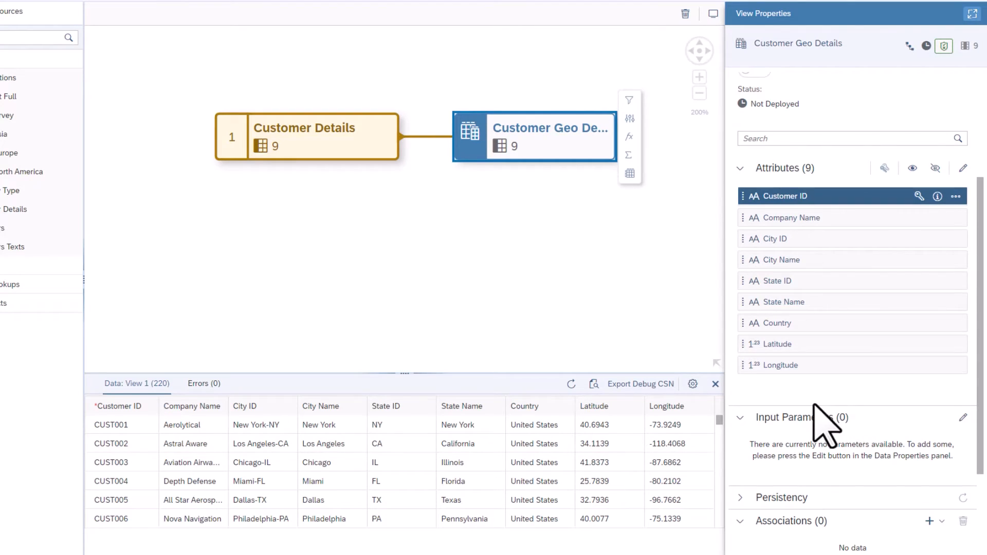
{"action": "mouse_move", "coordinate": [608, 438]}
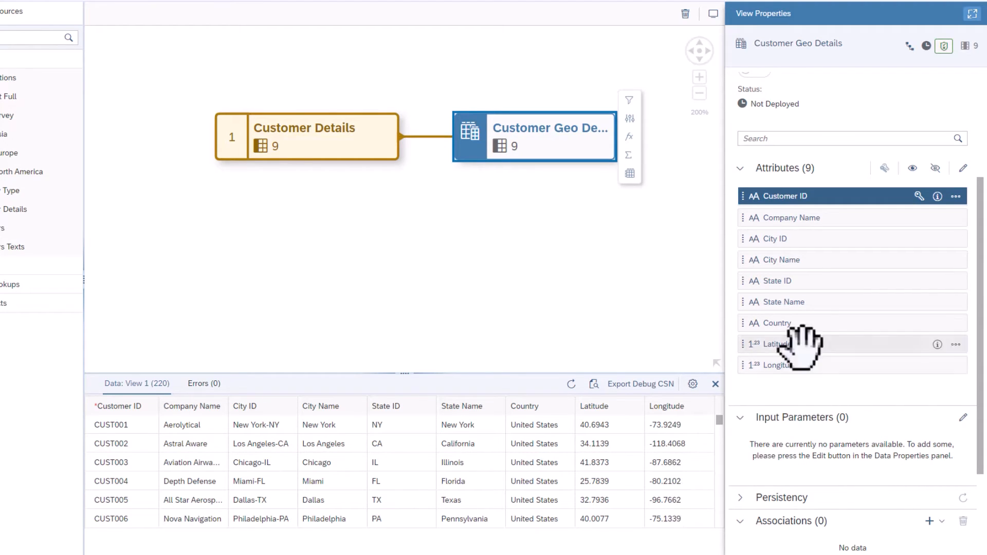
{"action": "mouse_move", "coordinate": [806, 258]}
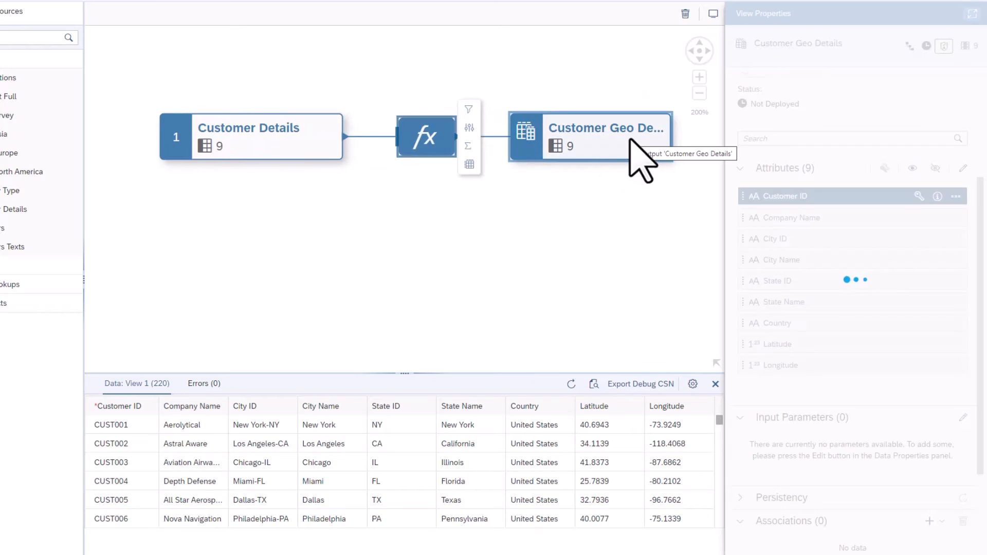
Add a geo-coordinates calculated column 'City Map Locations' from Latitude and Longitude.
{"action": "left_click", "coordinate": [426, 137]}
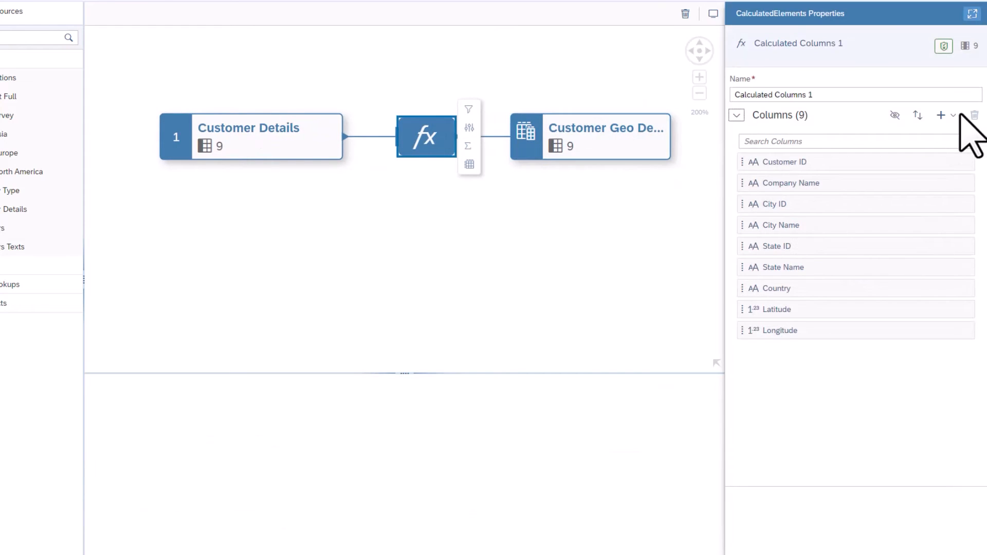
{"action": "left_click", "coordinate": [941, 116]}
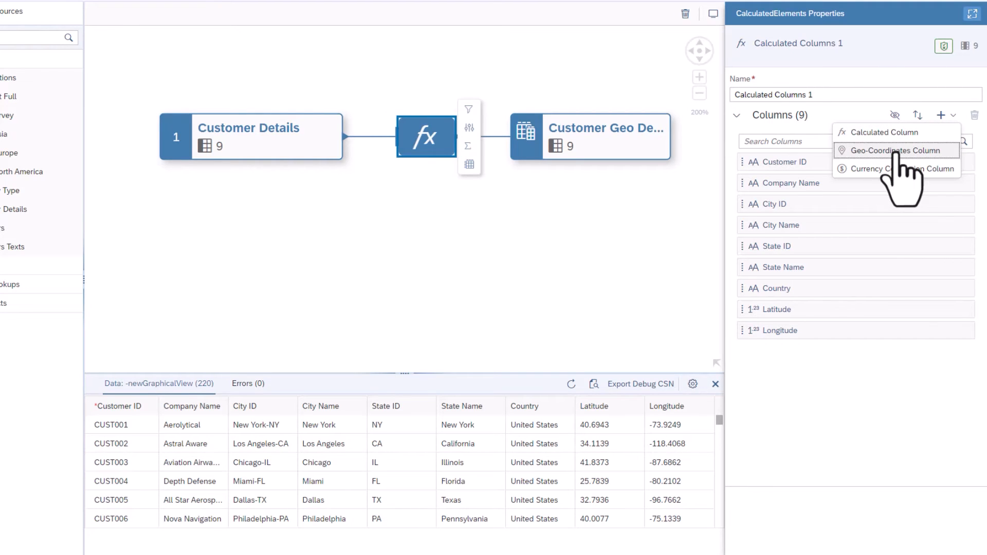
{"action": "left_click", "coordinate": [893, 150]}
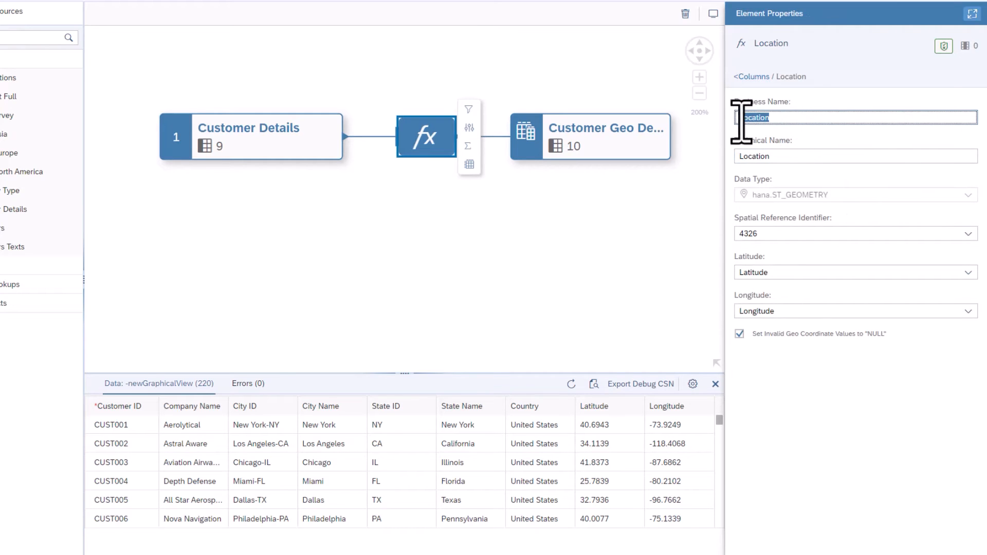
{"action": "triple_click", "coordinate": [786, 117]}
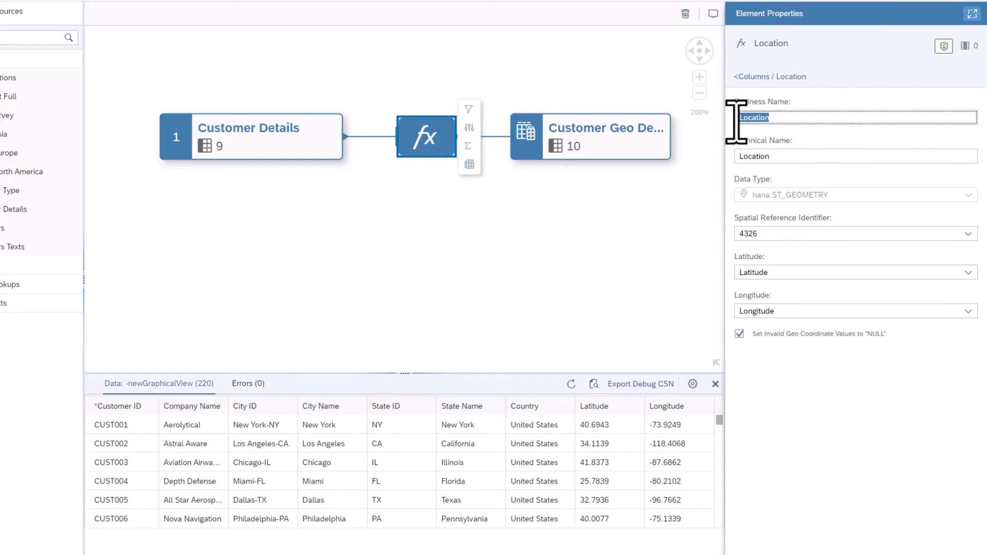
{"action": "type", "text": "City Map Locations"}
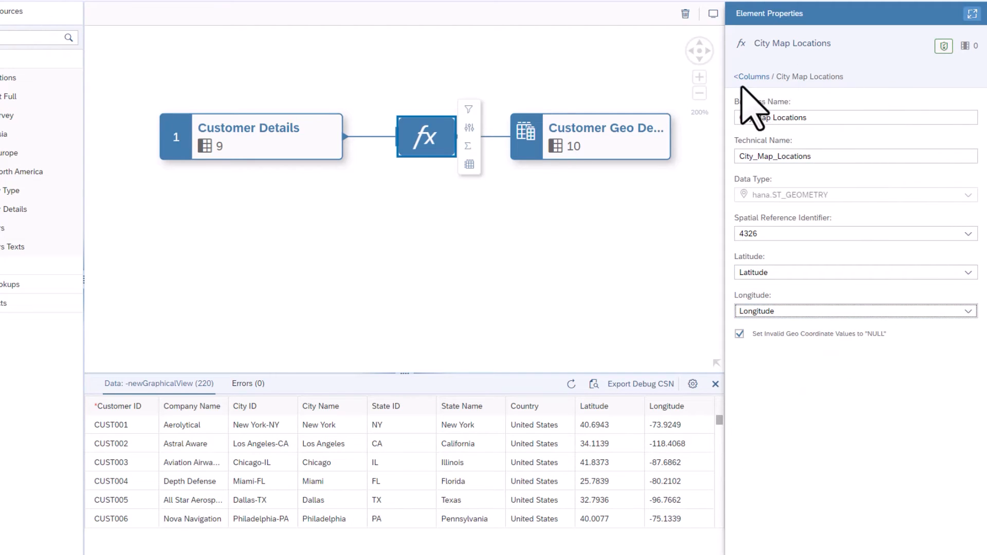
{"action": "left_click", "coordinate": [747, 76]}
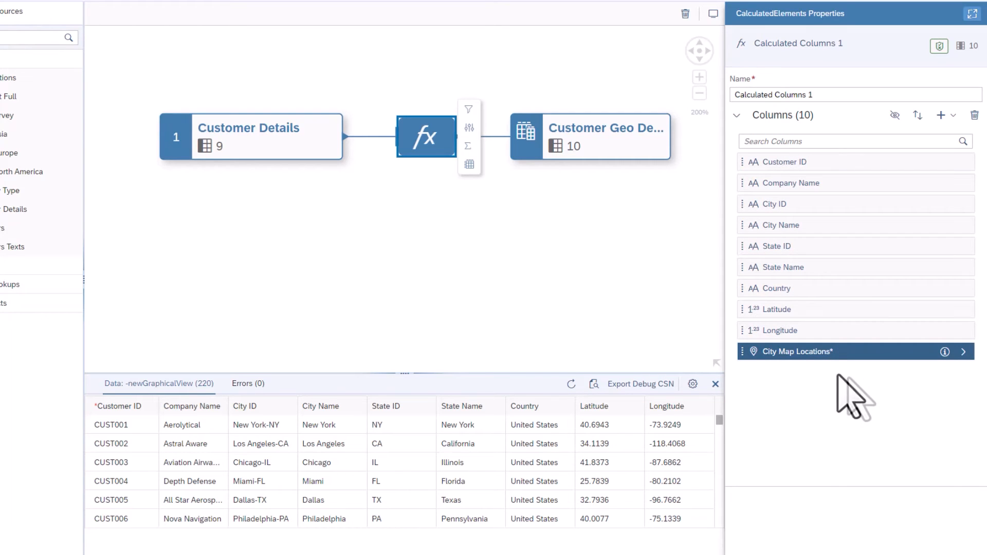
{"action": "mouse_move", "coordinate": [628, 176]}
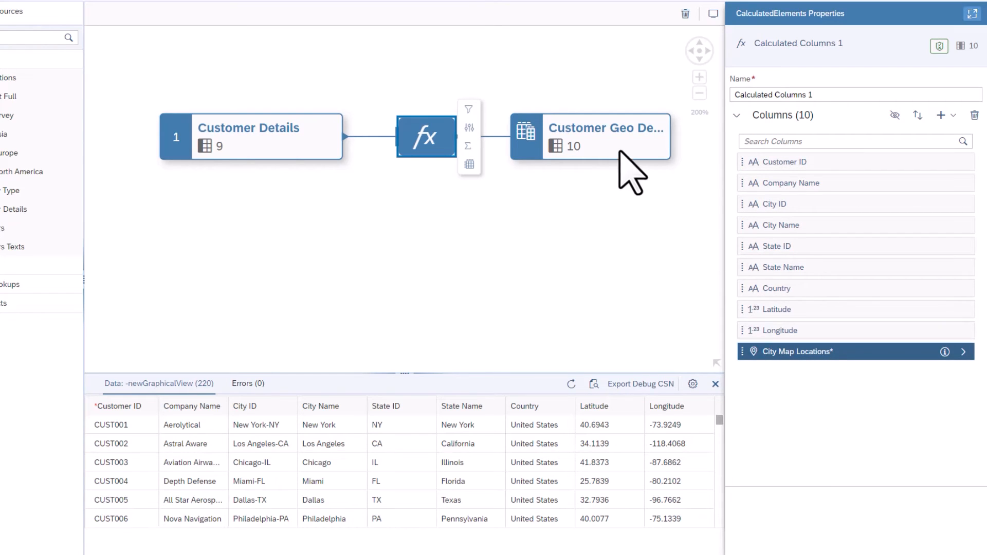
Select the Customer Geo Details output node and bring up its hierarchy dialog.
{"action": "left_click", "coordinate": [605, 137]}
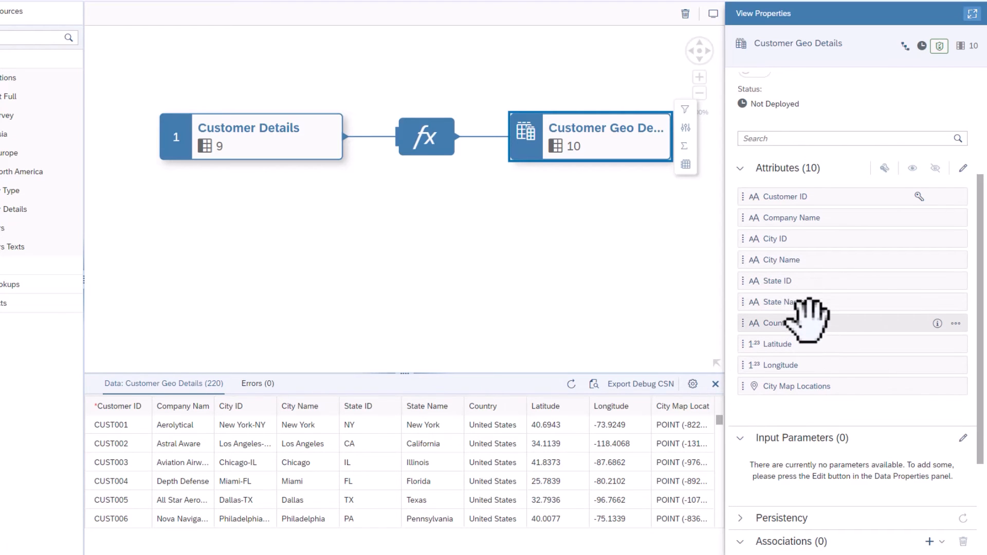
{"action": "mouse_move", "coordinate": [803, 314]}
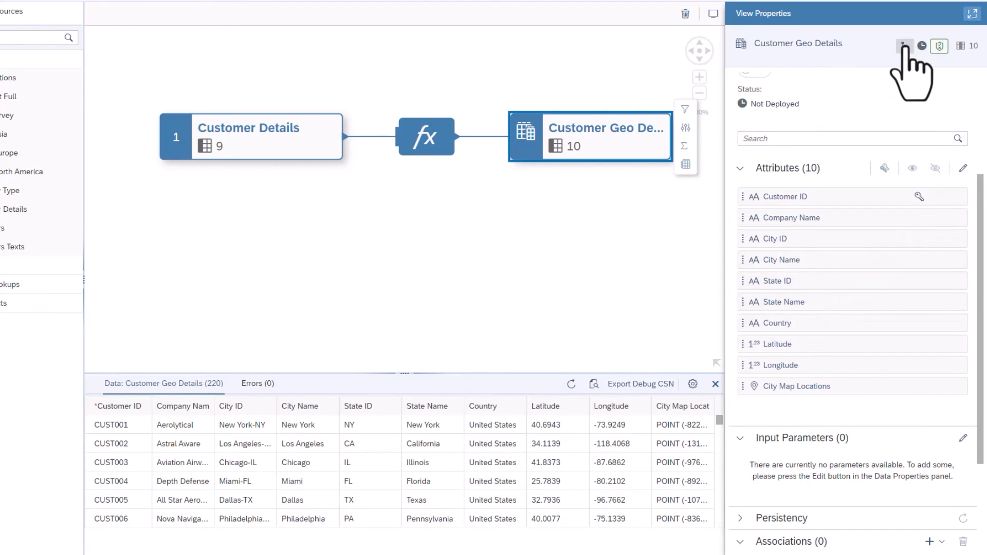
{"action": "left_click", "coordinate": [904, 45]}
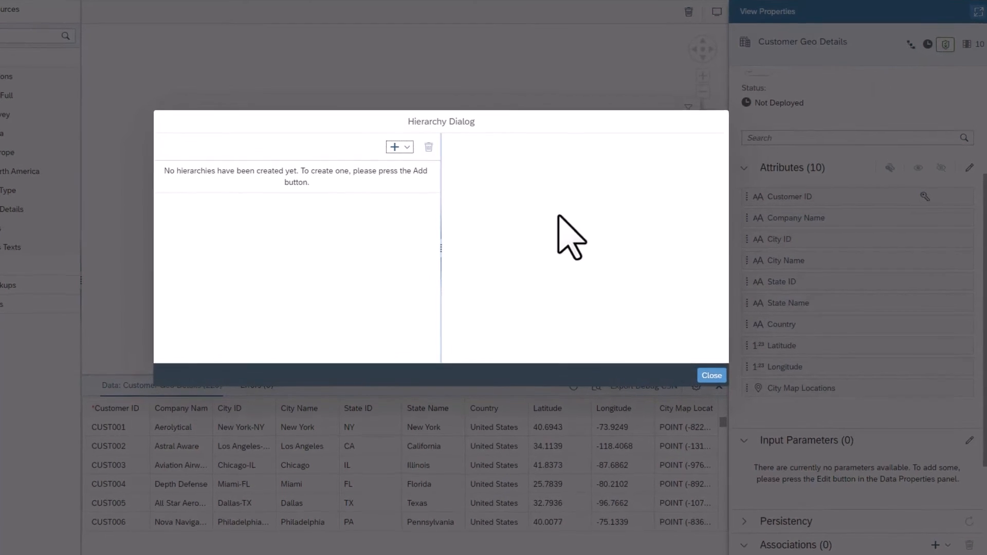
Create a level-based hierarchy City_State named 'City, State/Region, Country'.
{"action": "left_click", "coordinate": [407, 147]}
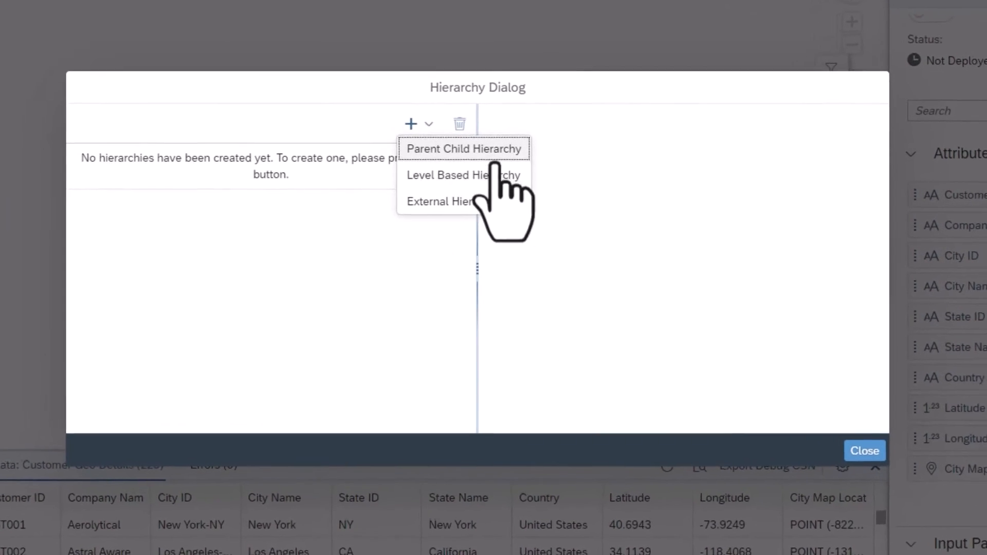
{"action": "left_click", "coordinate": [450, 175]}
{"action": "type", "text": "City, State/Region, Country"}
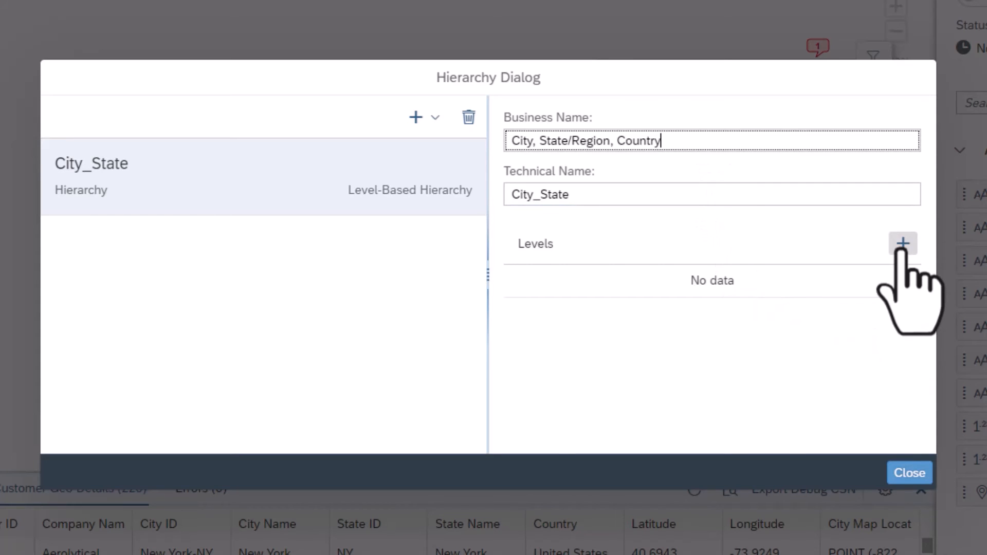
Add levels Country, State Name, City ID and Customer ID to City_State and close the dialog.
{"action": "left_click", "coordinate": [901, 243]}
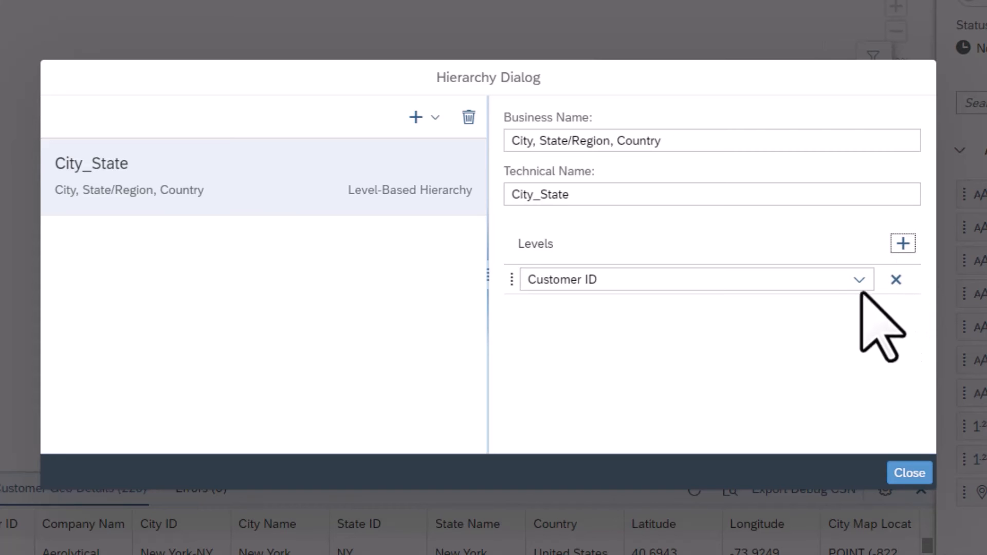
{"action": "left_click", "coordinate": [858, 279]}
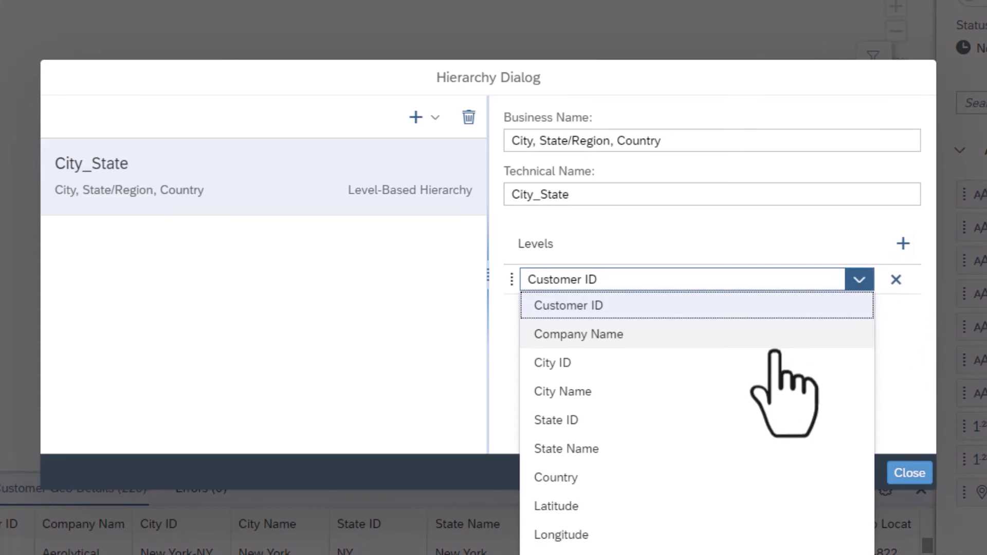
{"action": "left_click", "coordinate": [556, 477]}
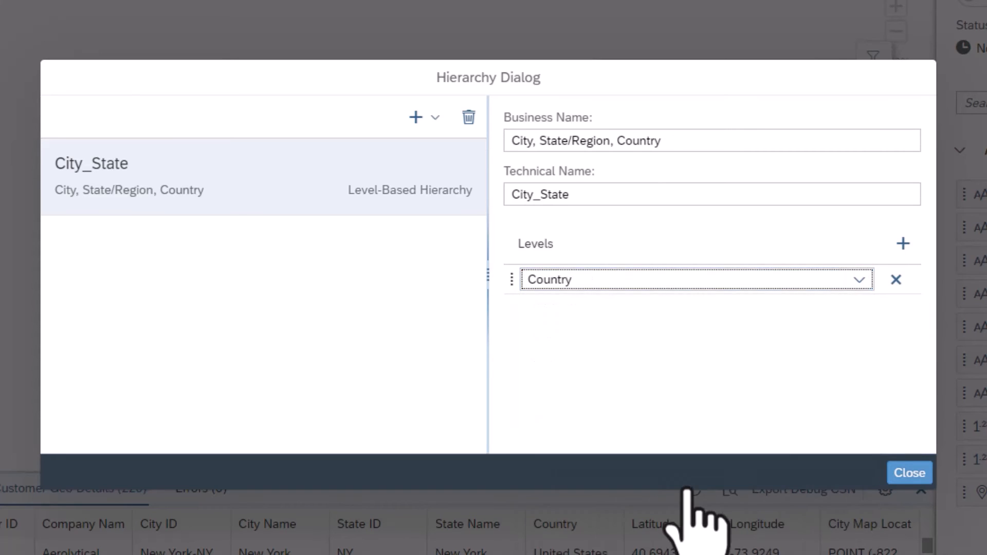
{"action": "mouse_move", "coordinate": [895, 280]}
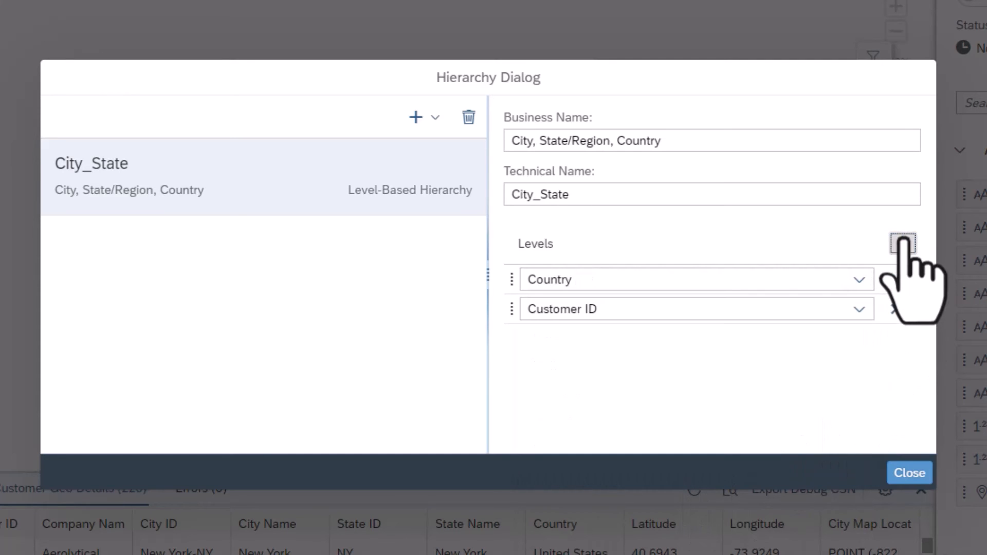
{"action": "left_click", "coordinate": [901, 244]}
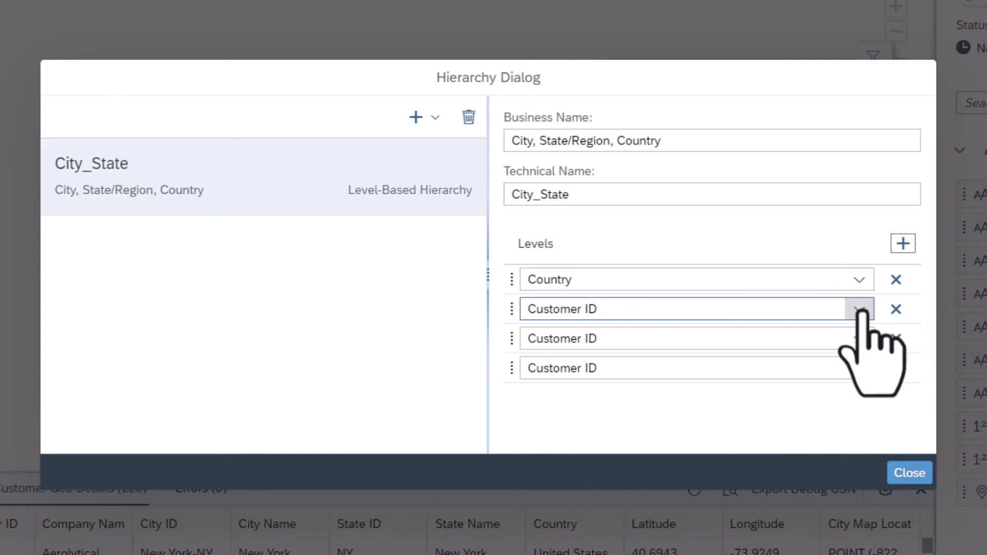
{"action": "left_click", "coordinate": [858, 308]}
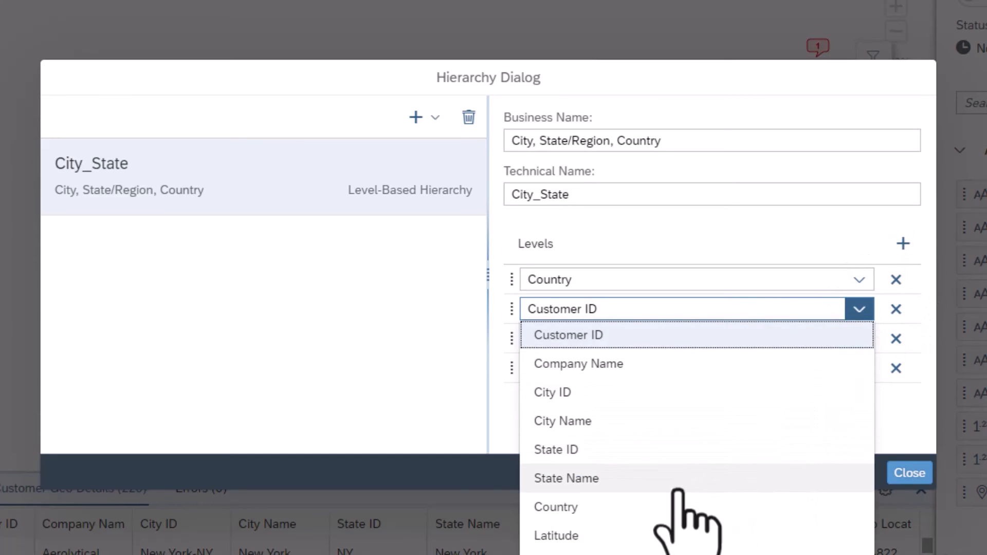
{"action": "left_click", "coordinate": [566, 478]}
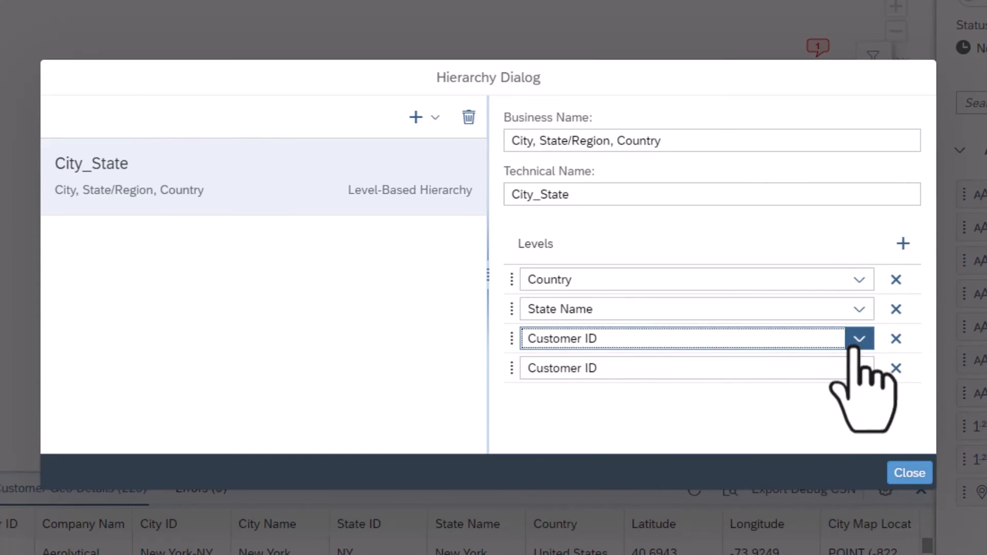
{"action": "left_click", "coordinate": [859, 338]}
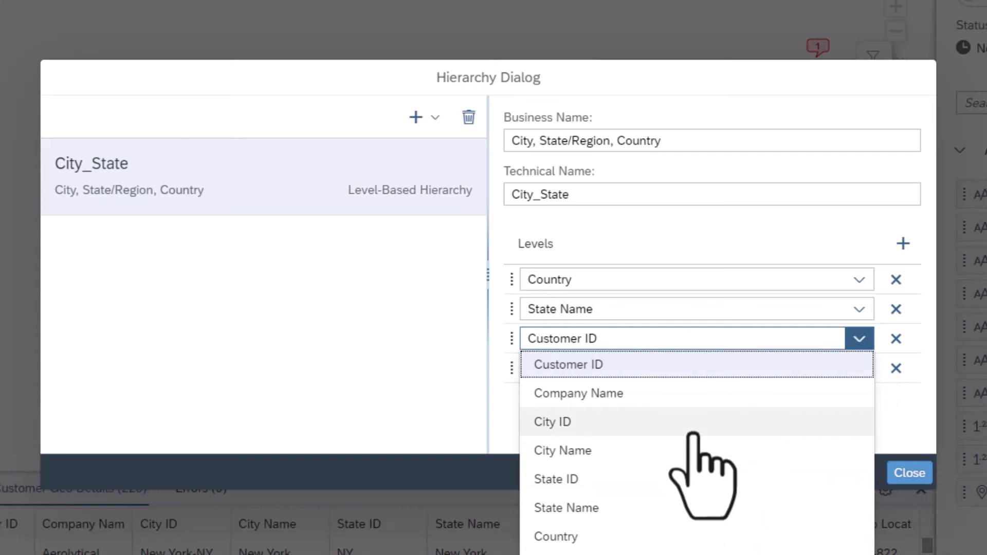
{"action": "left_click", "coordinate": [551, 422]}
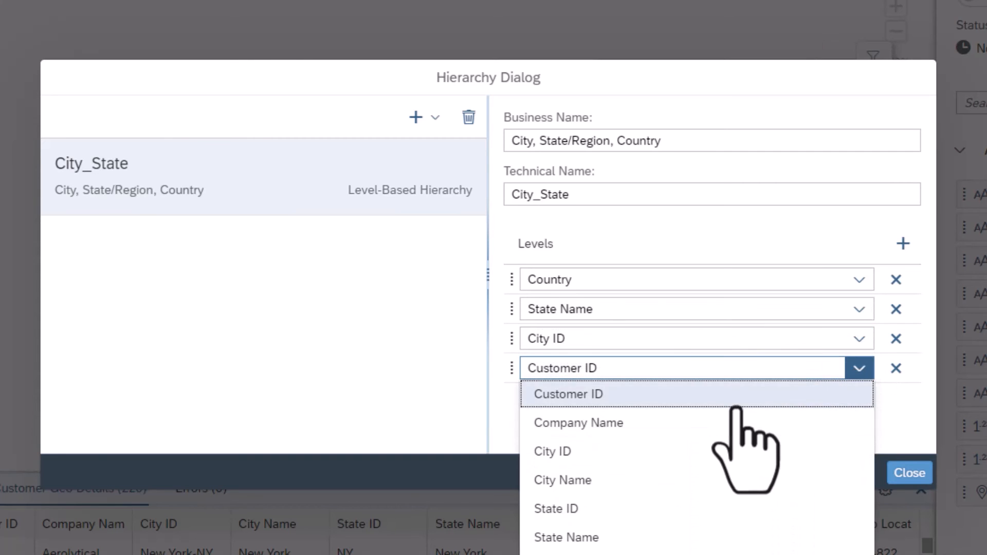
{"action": "left_click", "coordinate": [567, 394]}
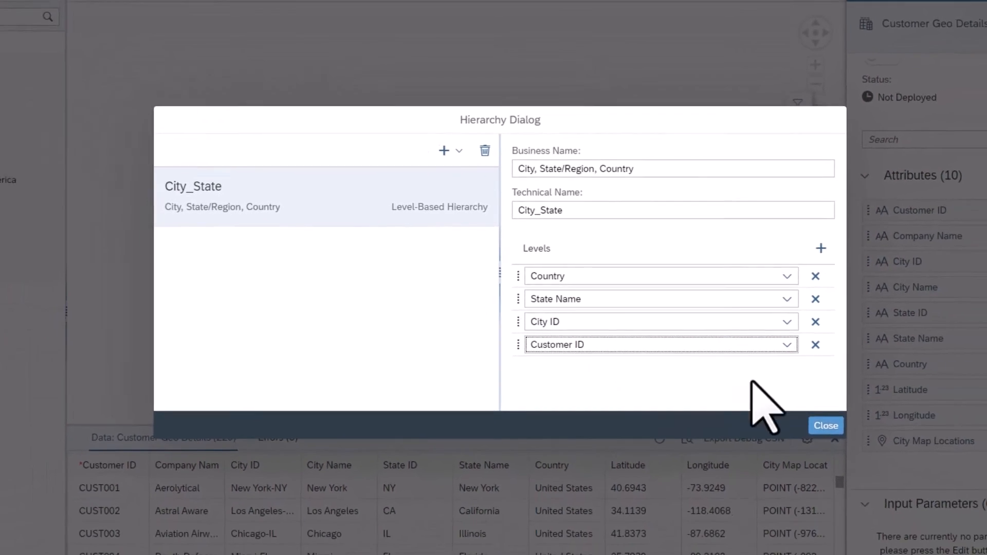
{"action": "left_click", "coordinate": [826, 426]}
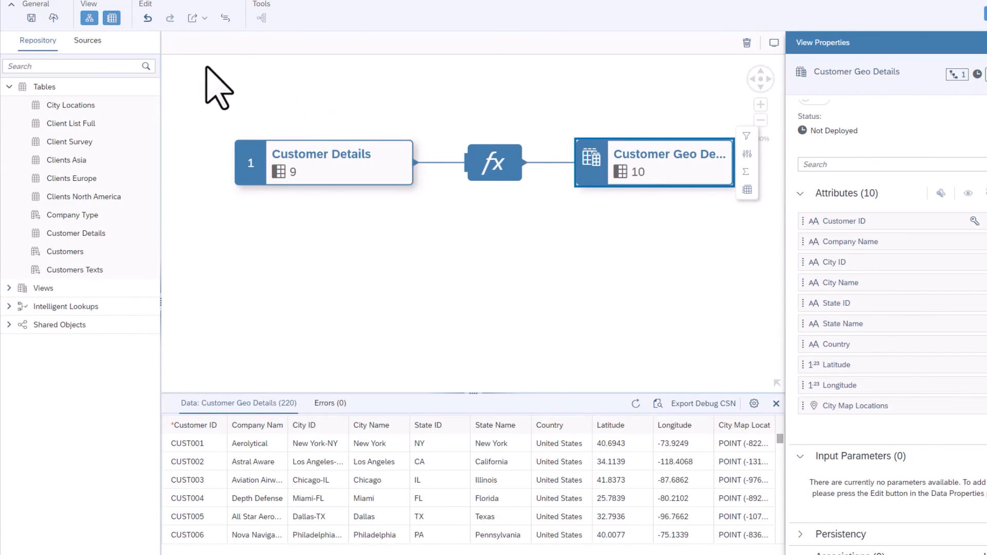
Save the view as Customer Geo Details and launch its deployment.
{"action": "left_click", "coordinate": [31, 17]}
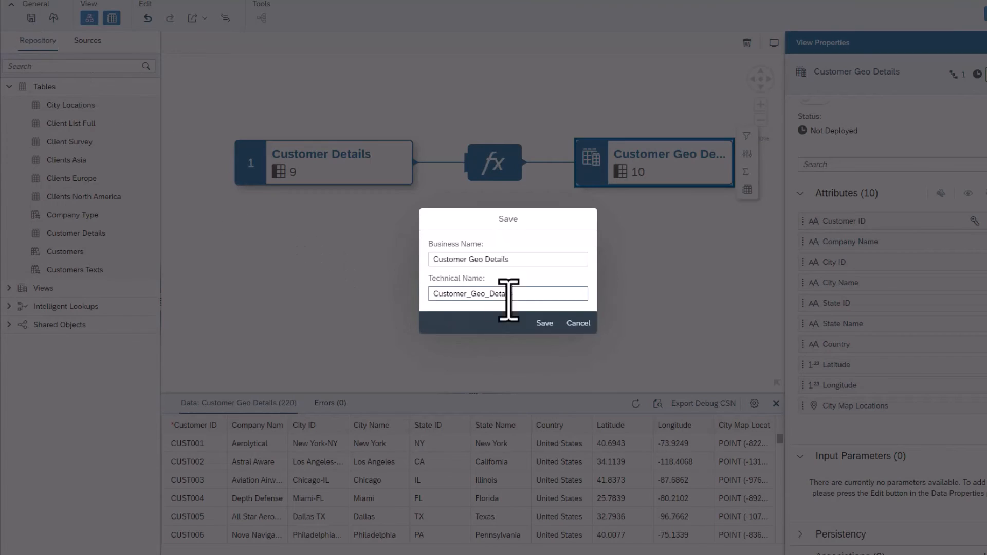
{"action": "left_click", "coordinate": [545, 323]}
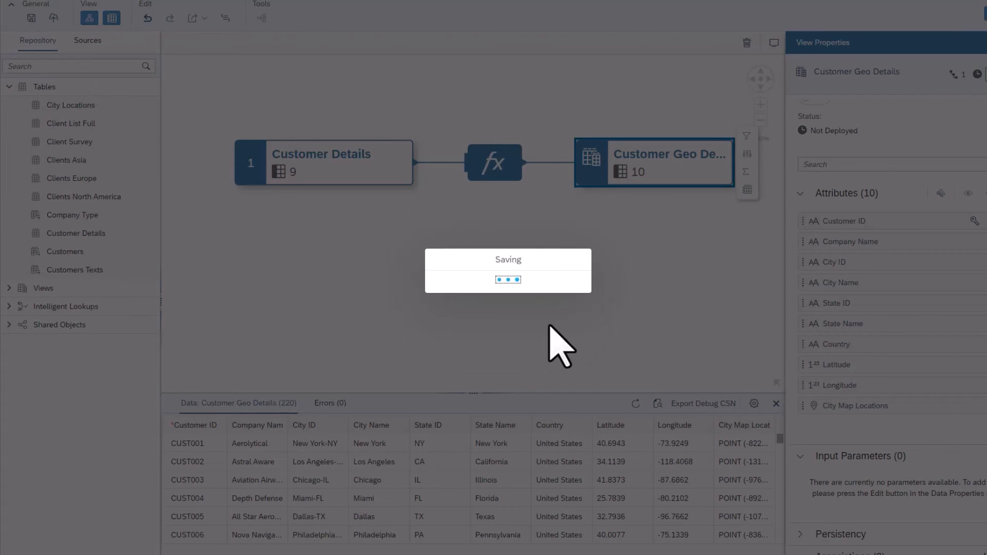
{"action": "left_click", "coordinate": [64, 18]}
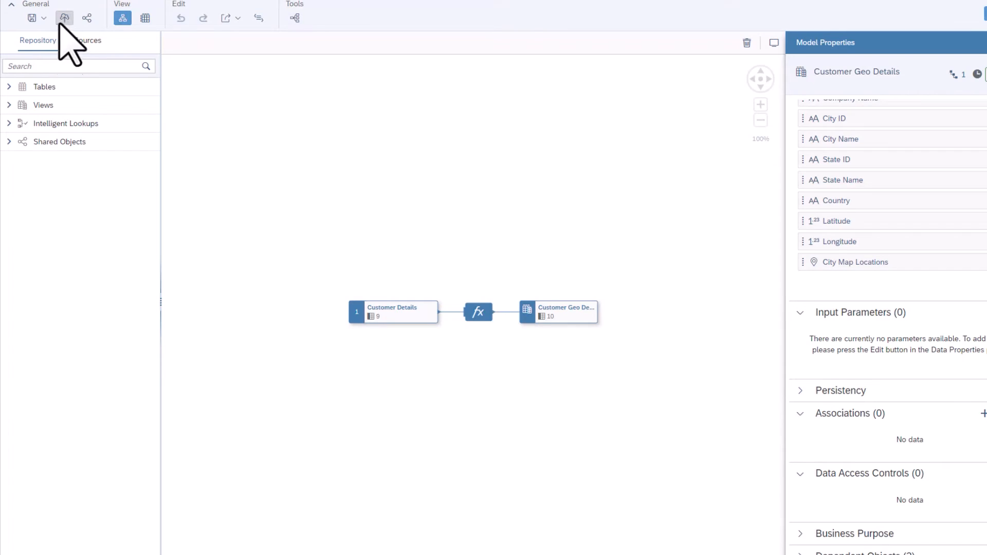
{"action": "left_click", "coordinate": [63, 18]}
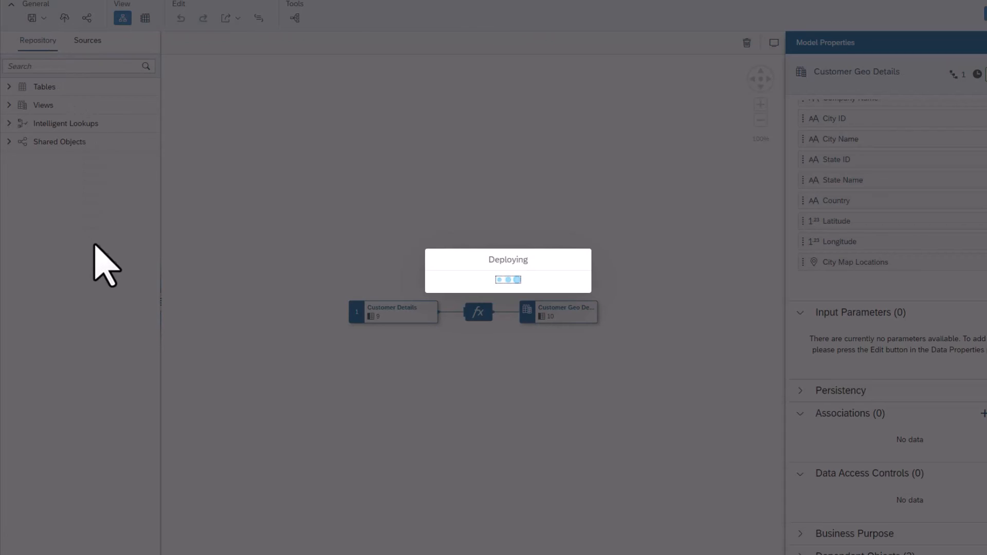
{"action": "mouse_move", "coordinate": [30, 282]}
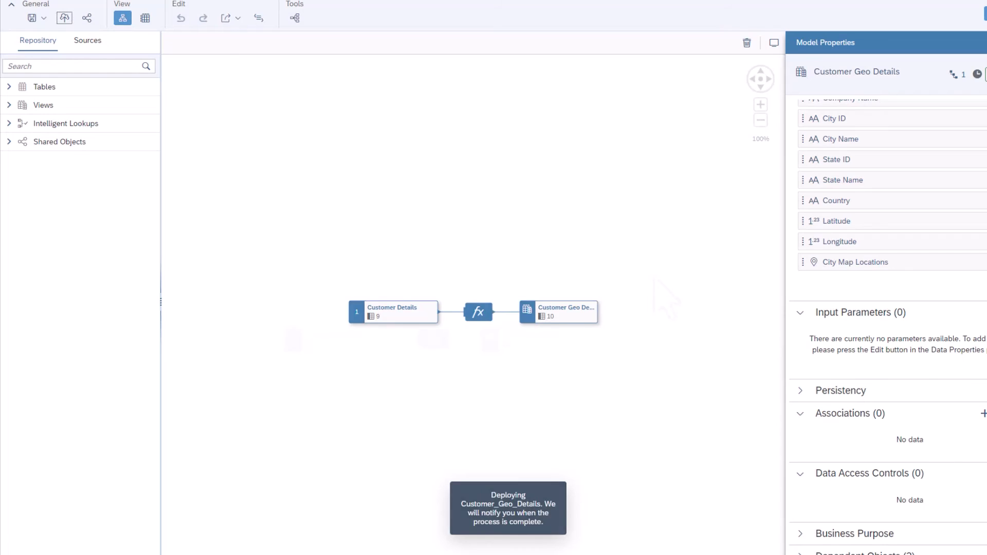
{"action": "left_click", "coordinate": [144, 17]}
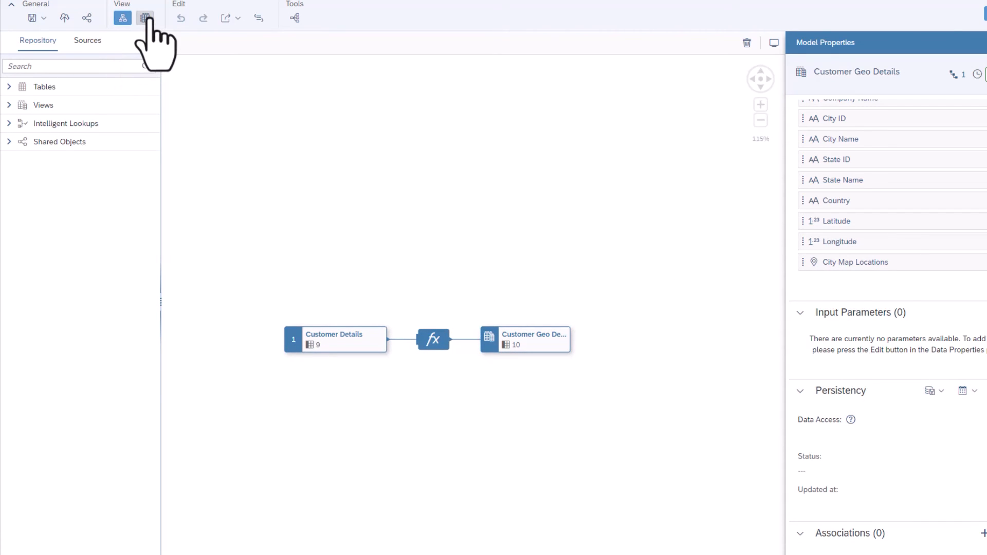
Show the Data Viewer again and preview the Customer Geo Details output node's data.
{"action": "left_click", "coordinate": [144, 18]}
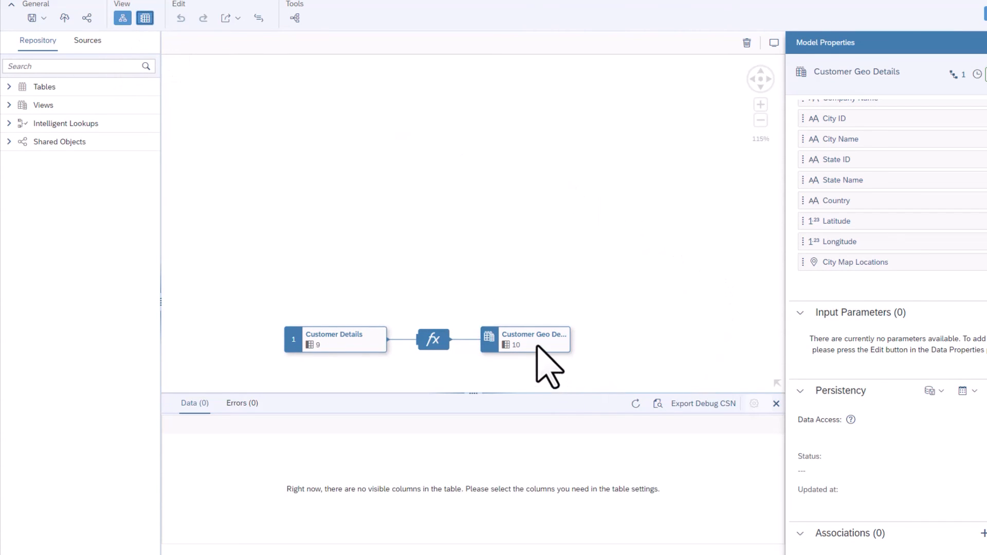
{"action": "left_click", "coordinate": [524, 339]}
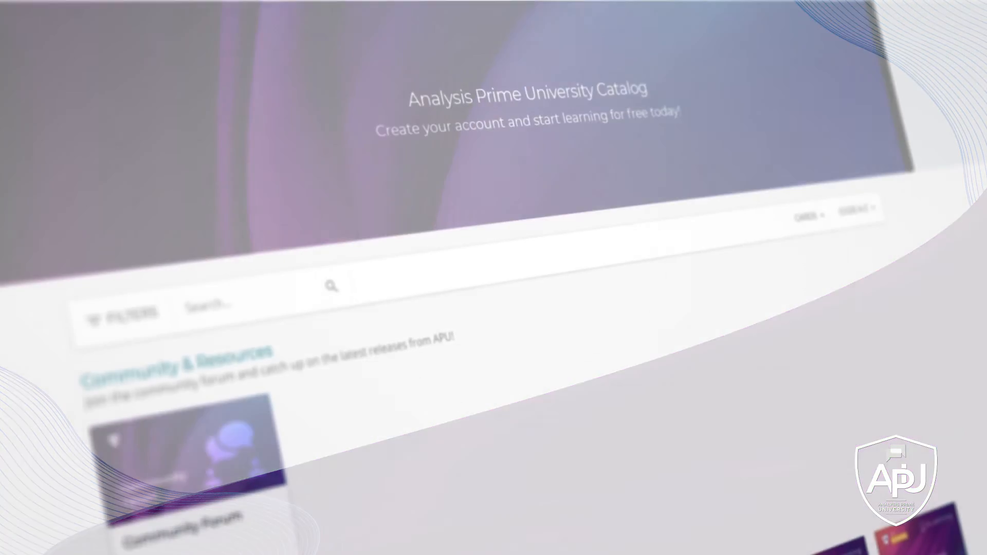
{"action": "scroll", "scroll_direction": "down", "scroll_amount": 3}
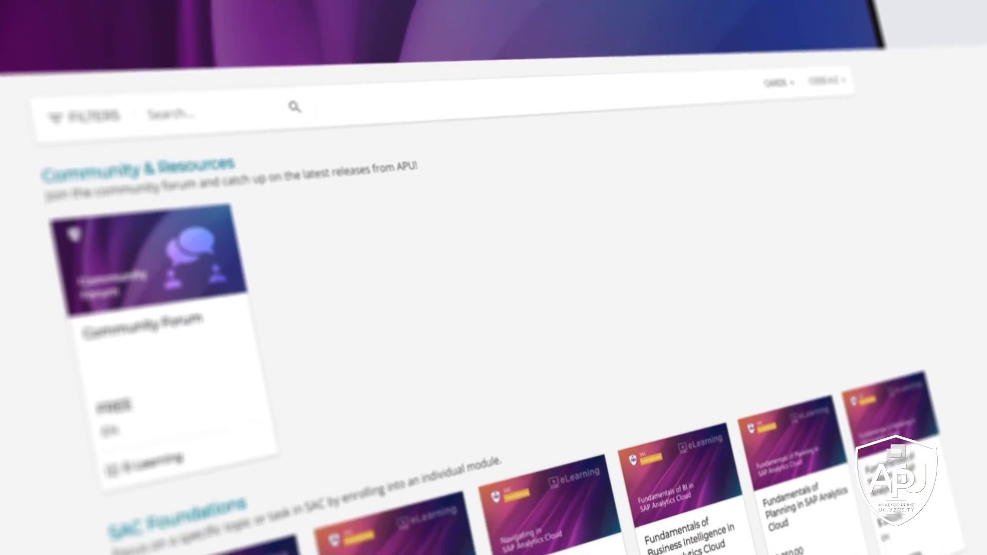